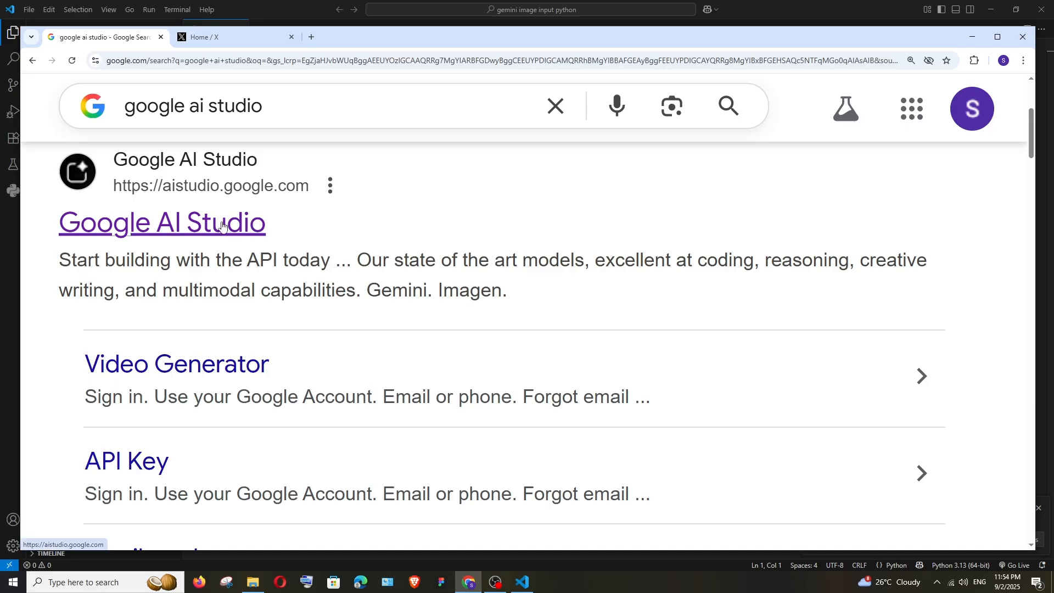
- Open Google AI Studio from the Google search results
click(162, 222)
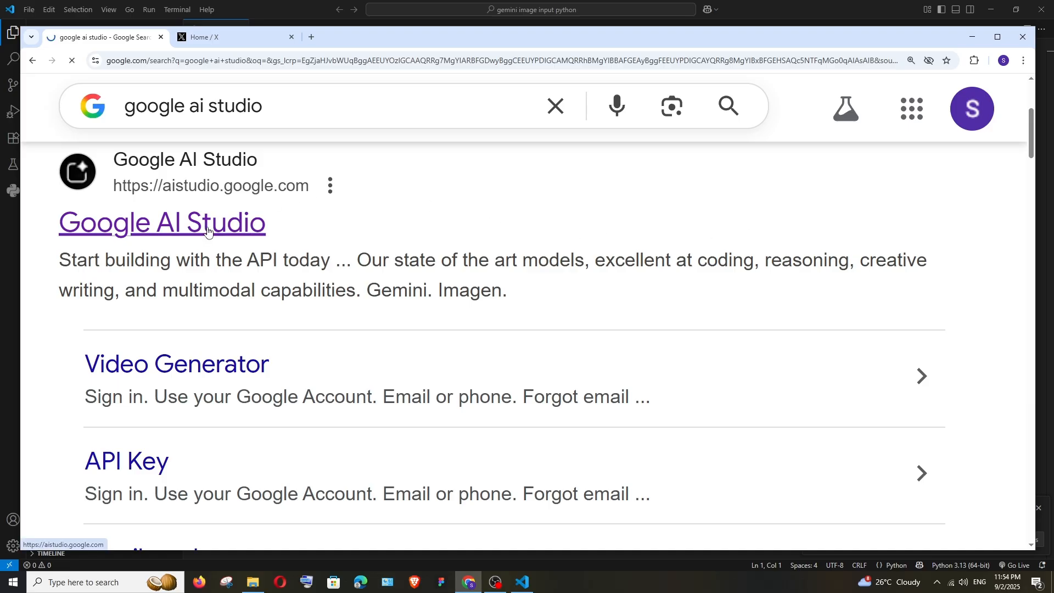
click(161, 223)
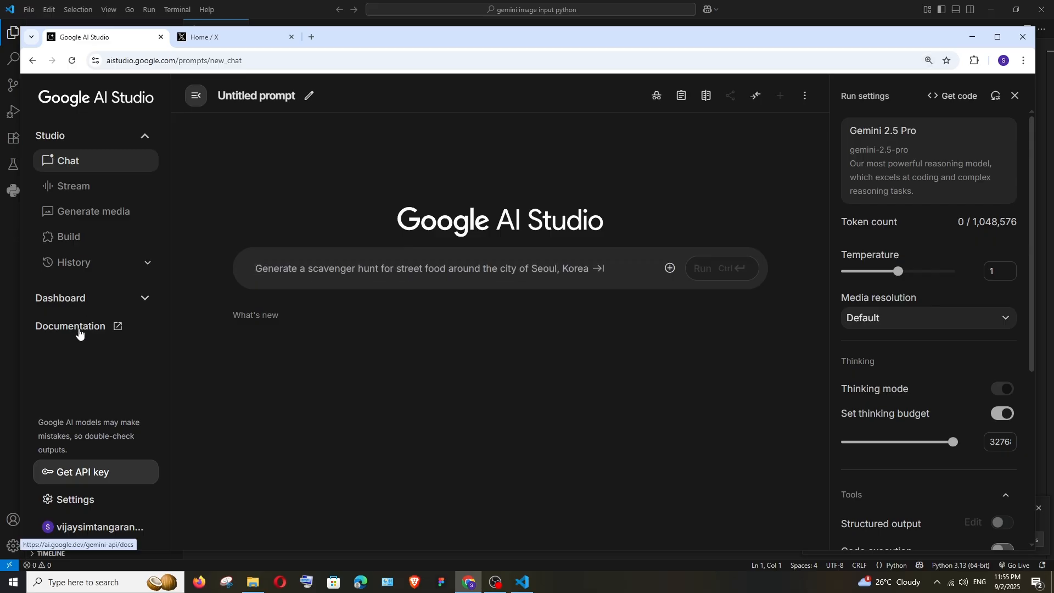
- Open the Gemini API Text generation guide and reach its Multimodal inputs Python example
click(70, 327)
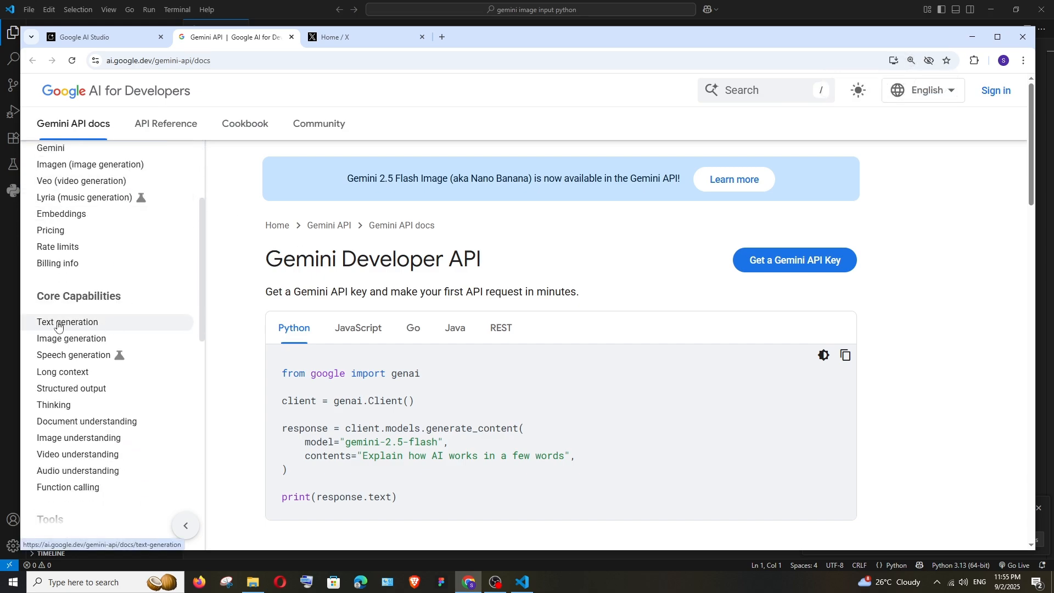
mouse_move(62, 310)
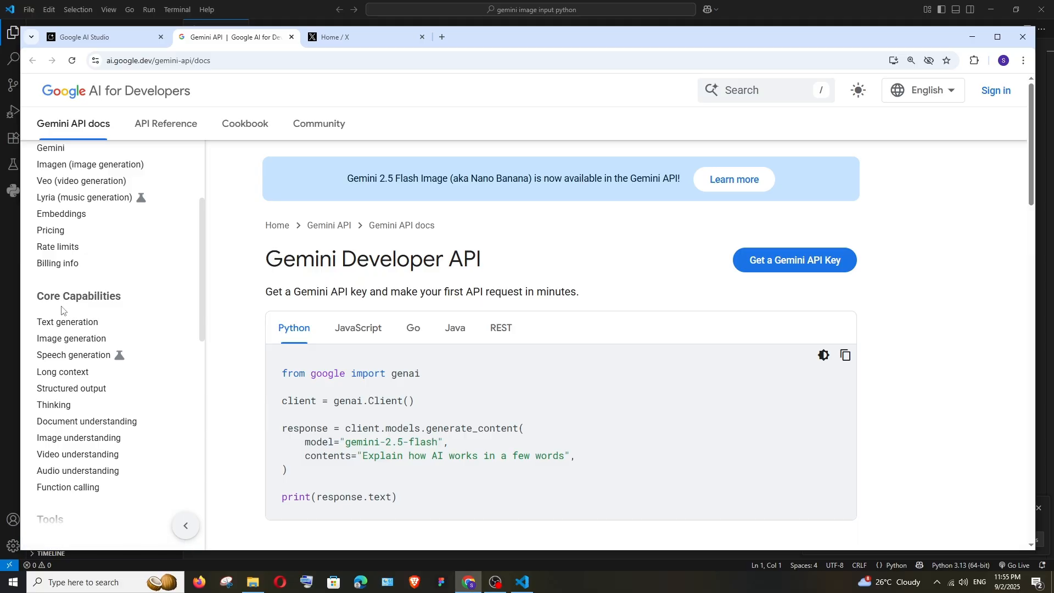
mouse_move(67, 322)
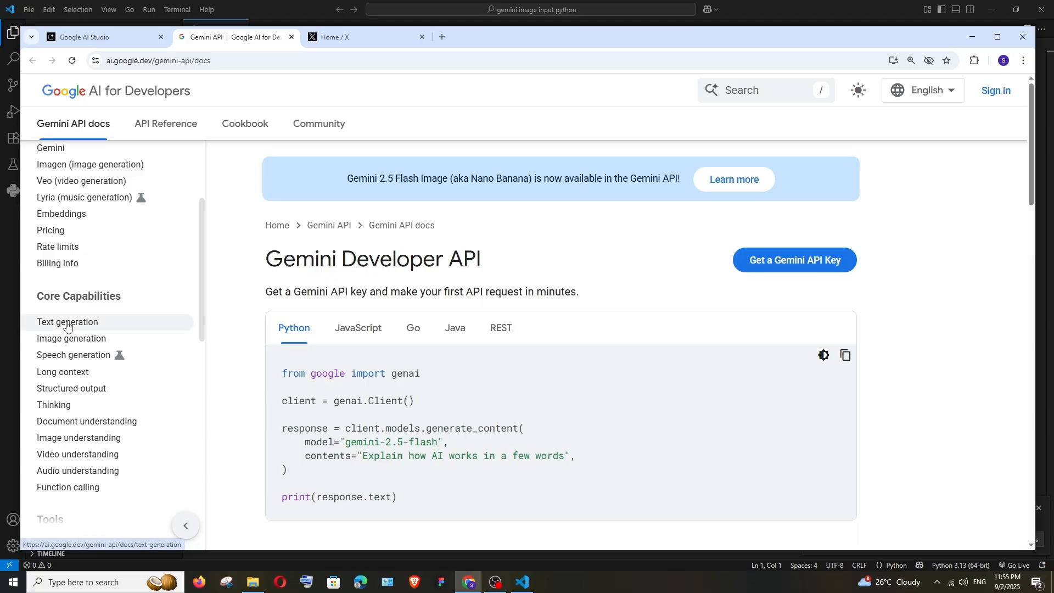
click(67, 322)
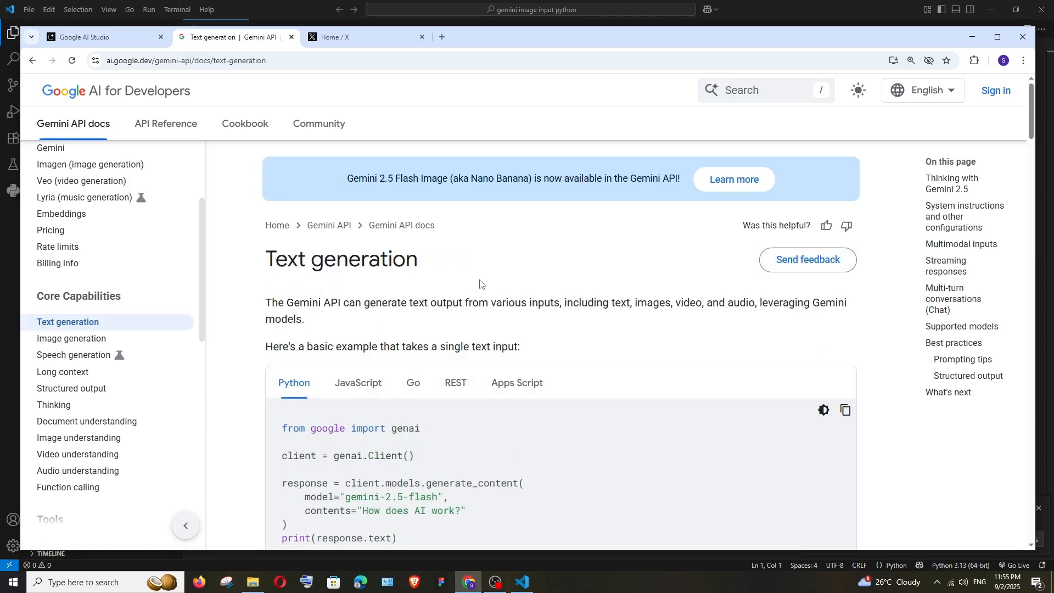
scroll(down, 3)
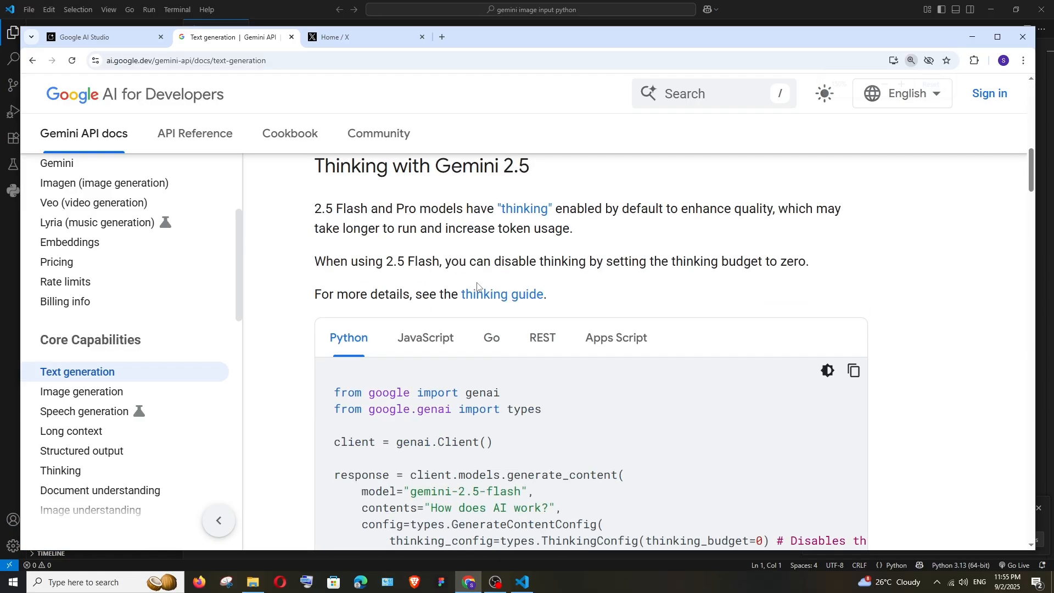
scroll(down, 3)
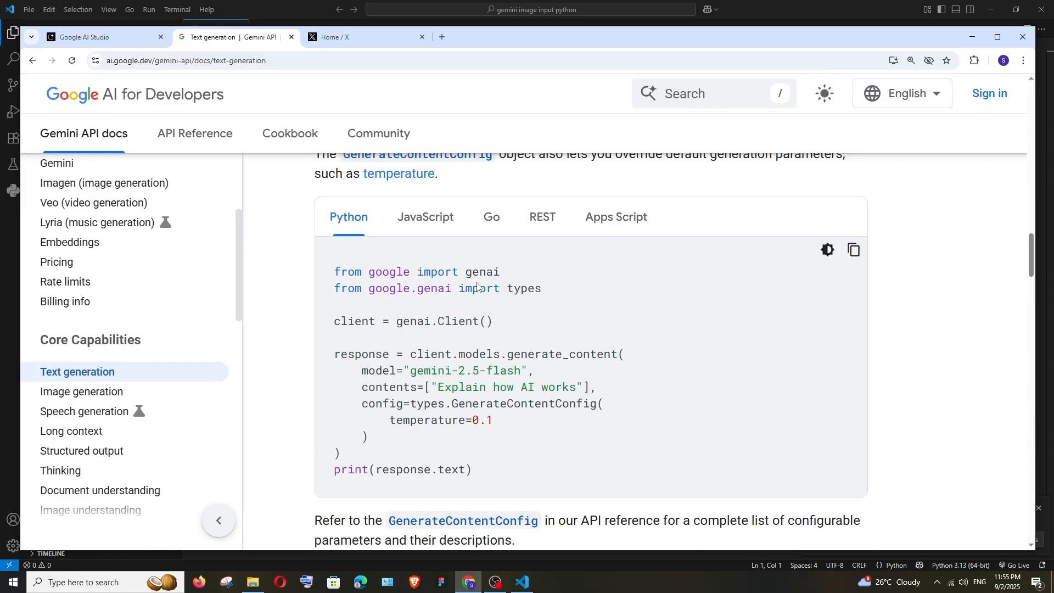
scroll(down, 3)
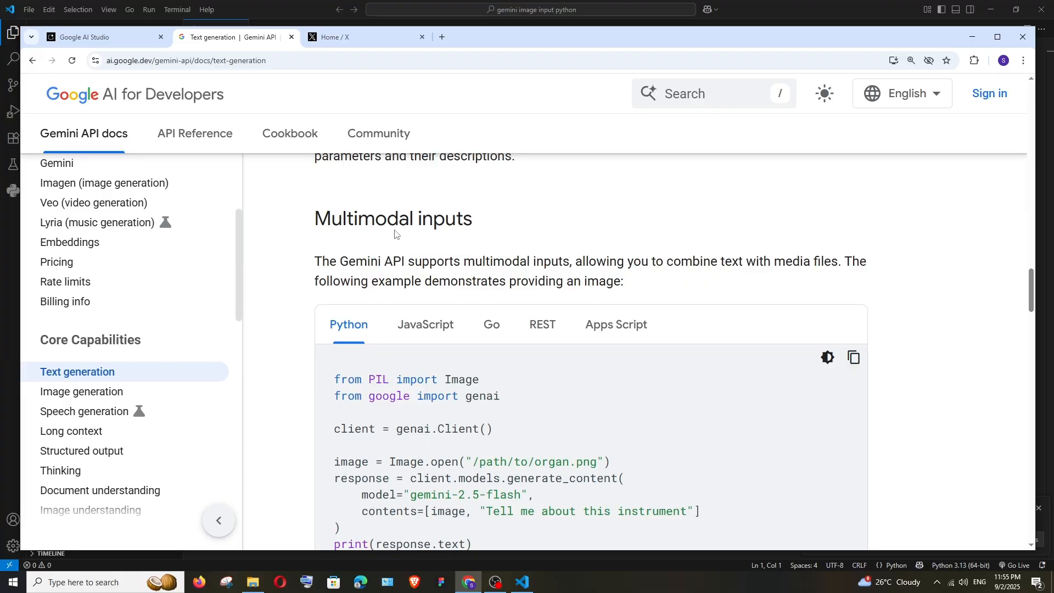
scroll(down, 3)
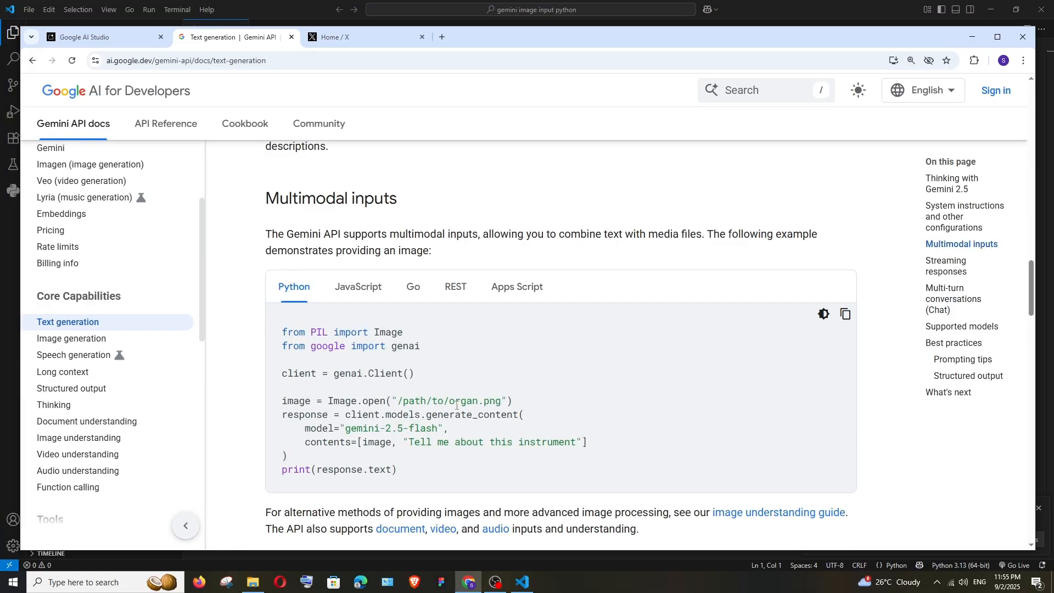
mouse_move(434, 440)
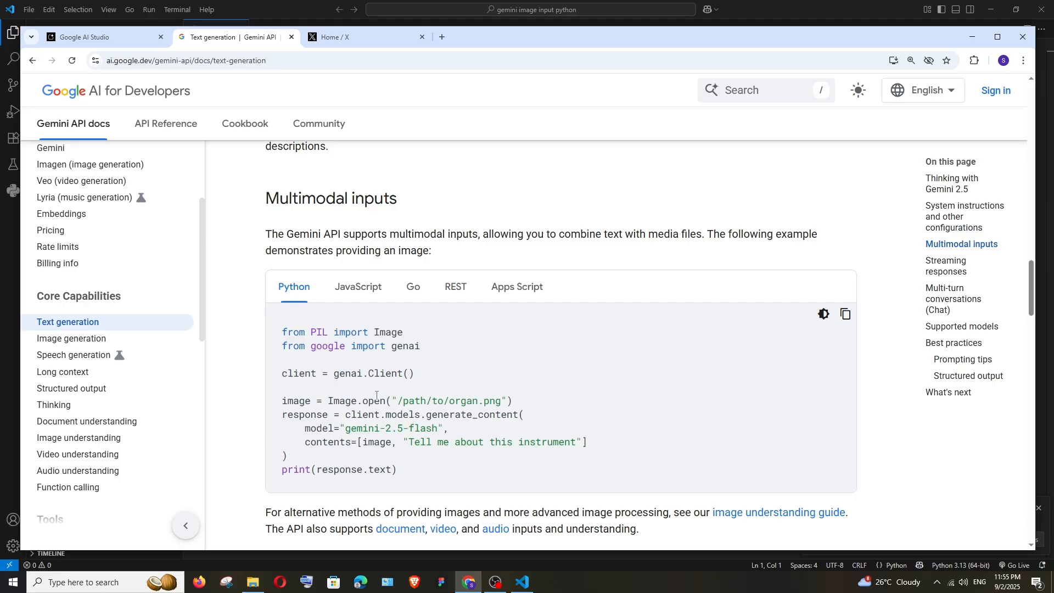
mouse_move(845, 314)
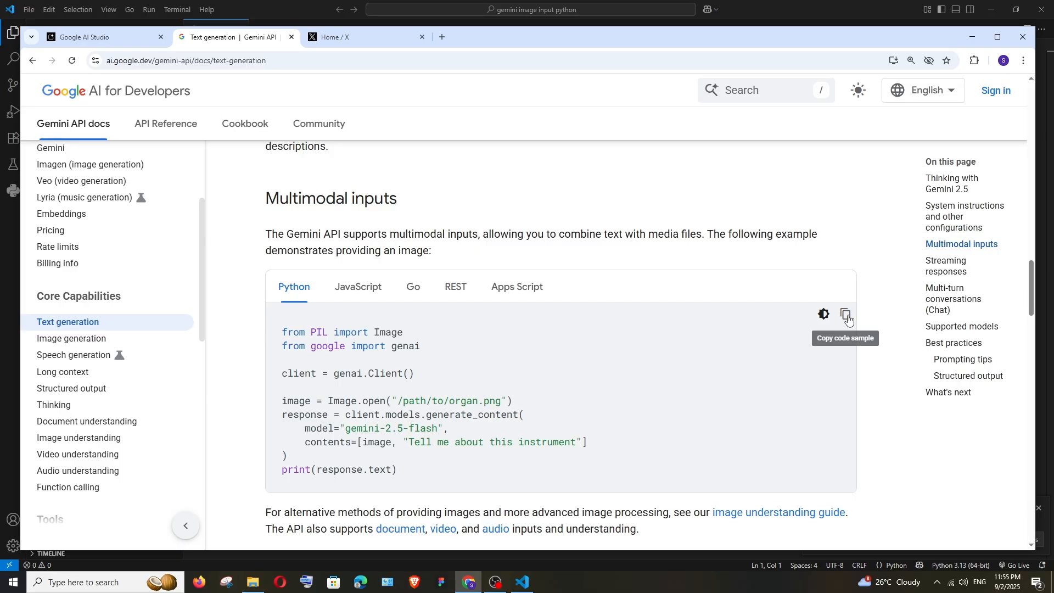
- Bring the copied multimodal image example into the empty new.py project
click(520, 581)
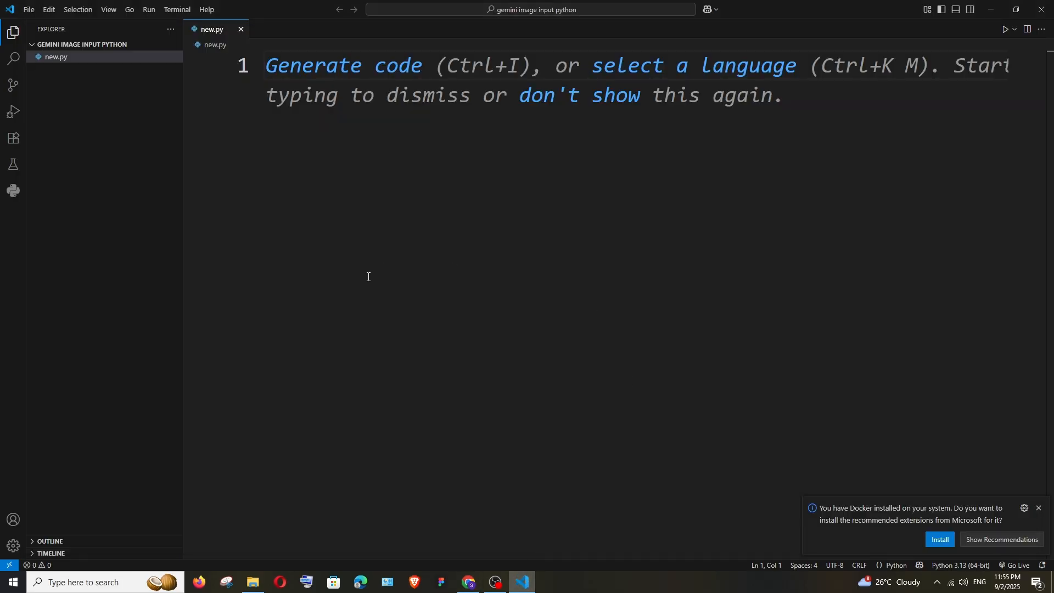
mouse_move(313, 143)
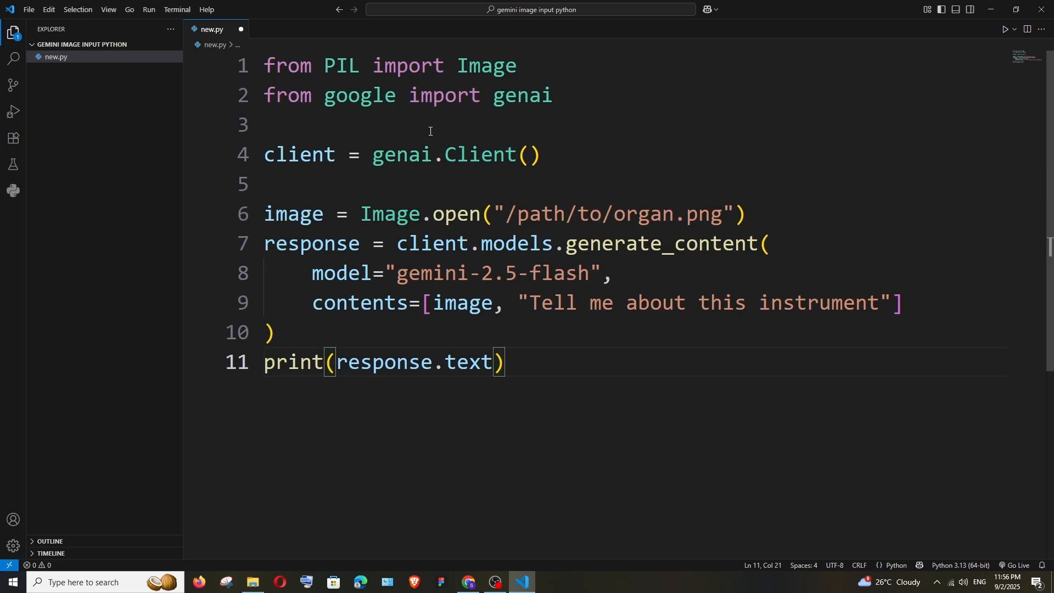
mouse_move(401, 153)
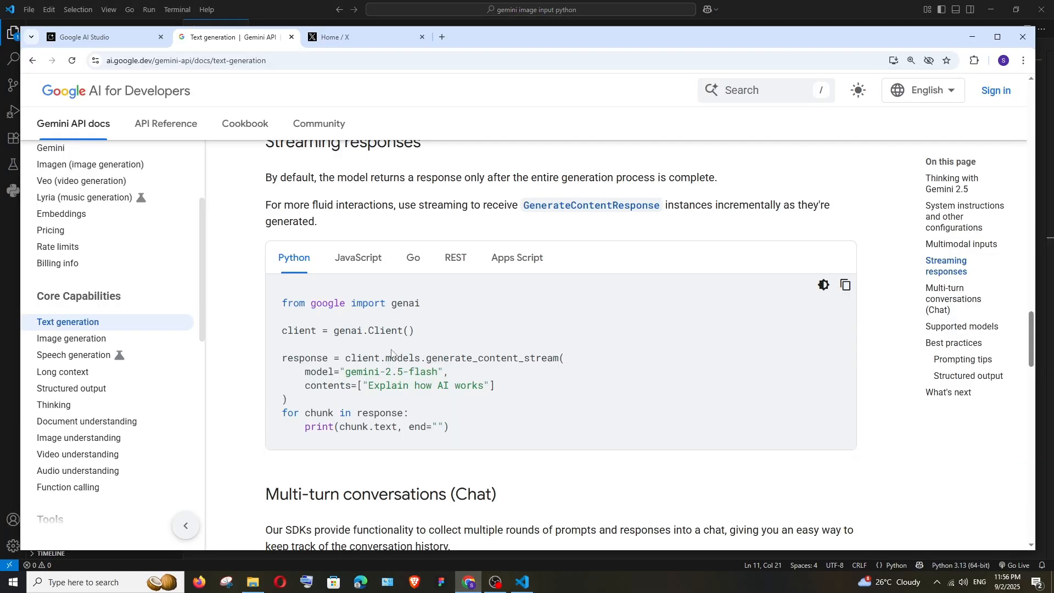
mouse_move(223, 151)
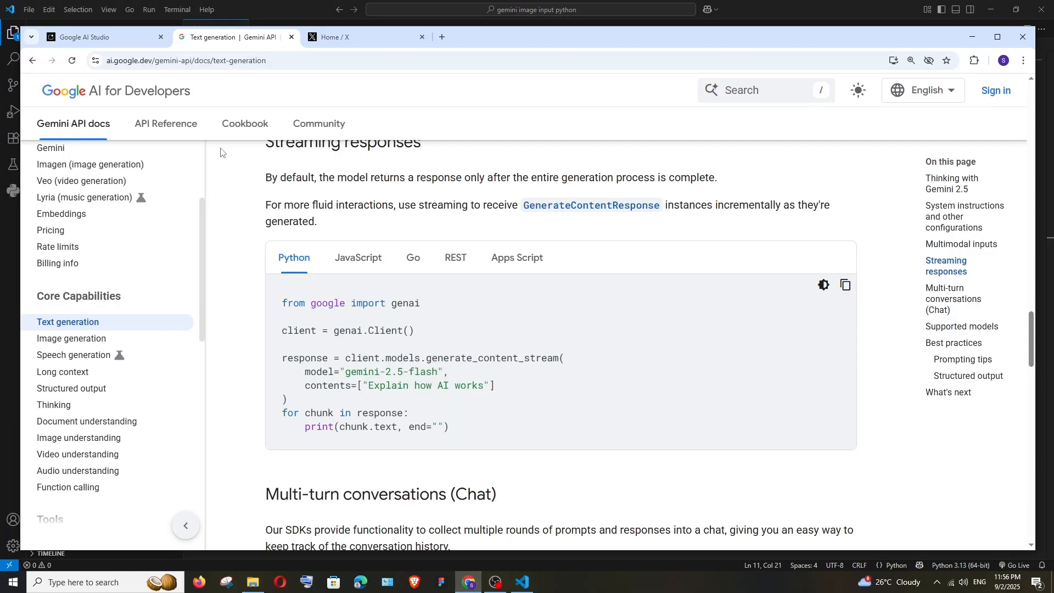
mouse_move(166, 124)
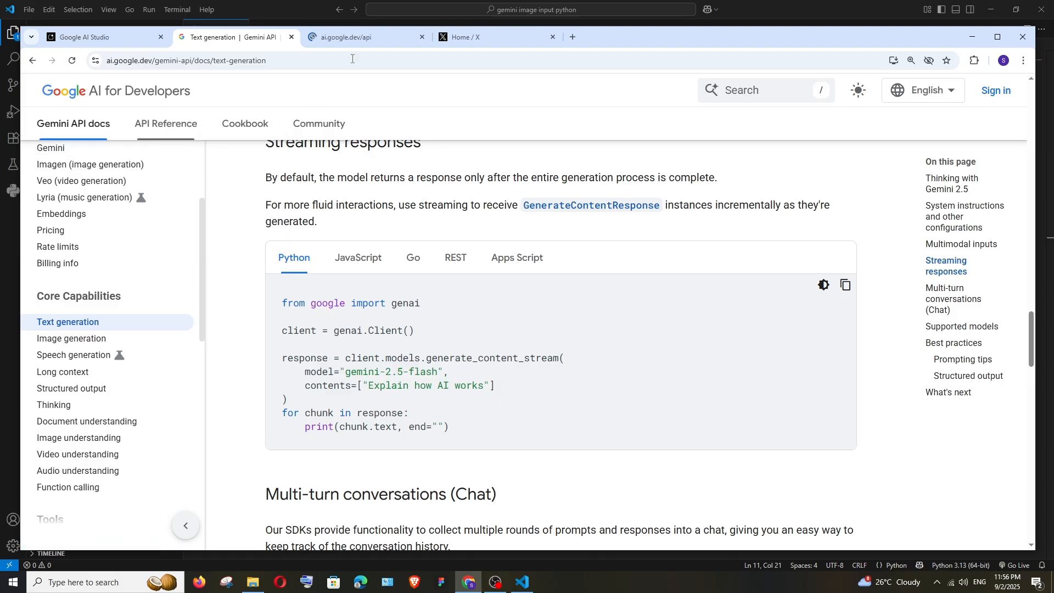
- Show the Gemini API reference's Python setup with the google-genai pip install command
click(363, 37)
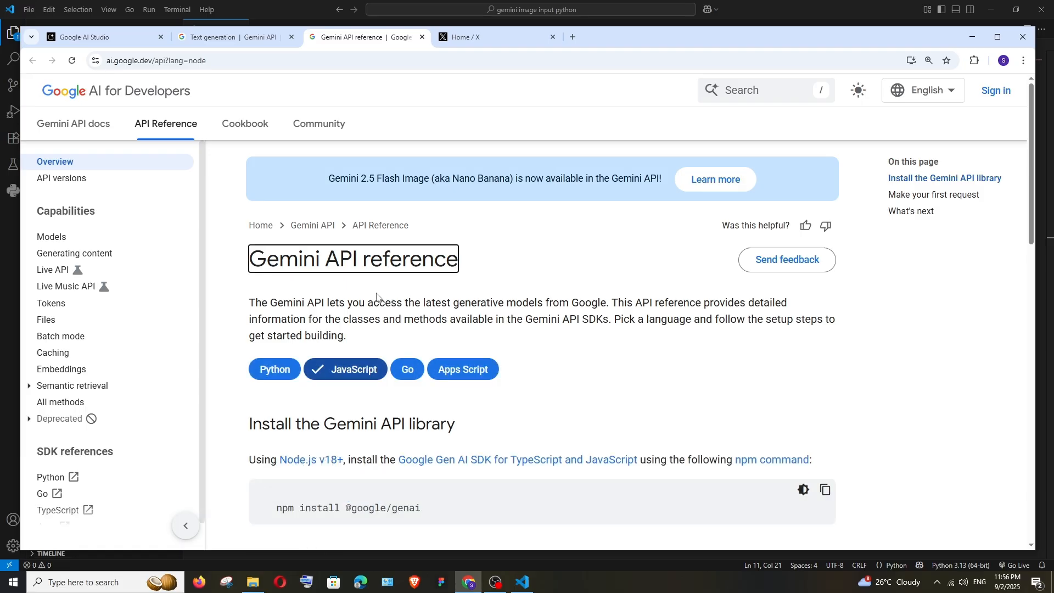
scroll(down, 3)
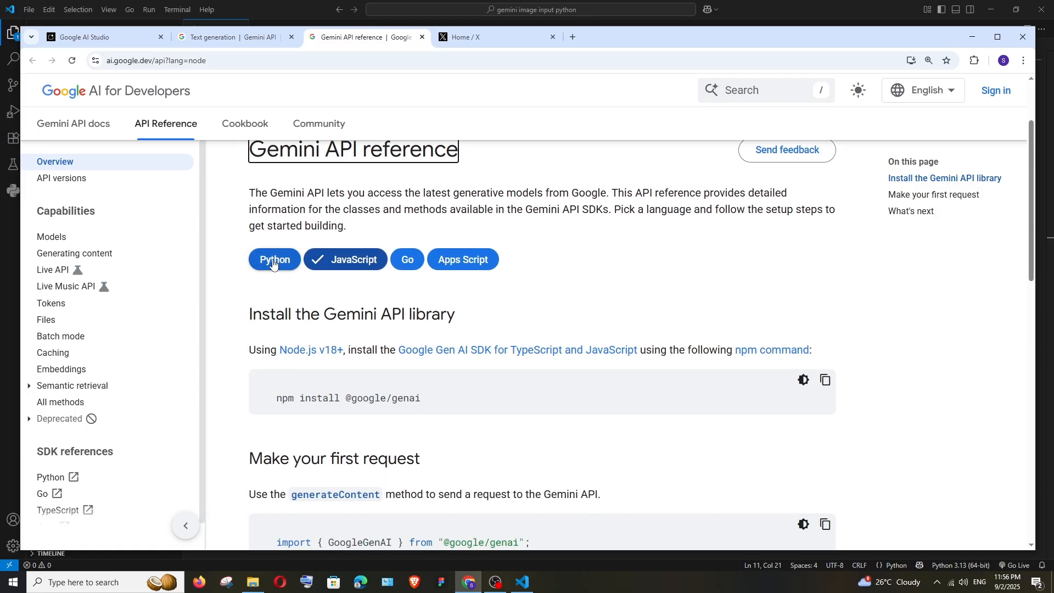
click(273, 259)
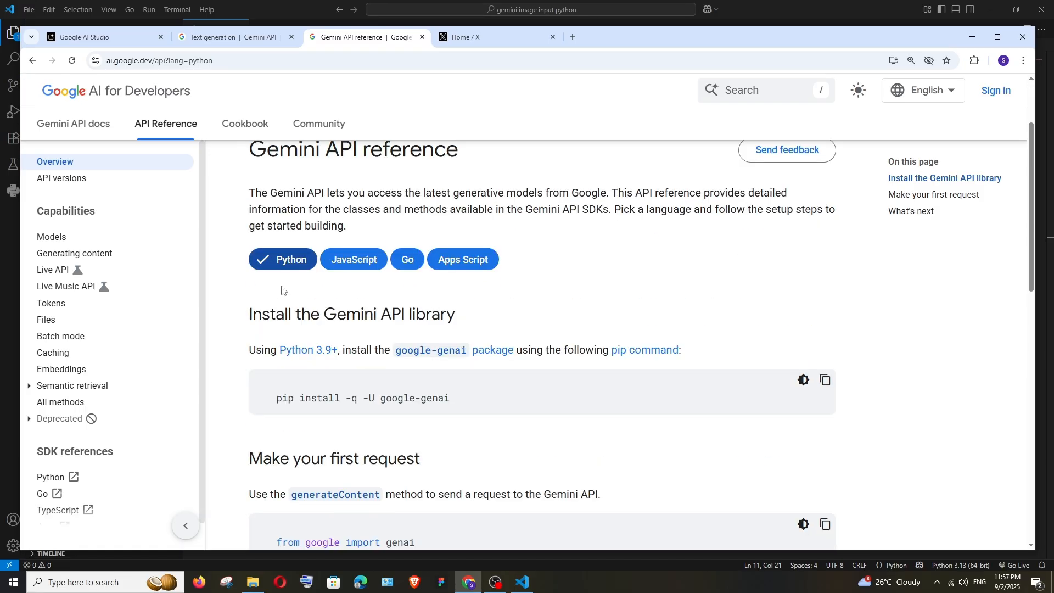
mouse_move(486, 397)
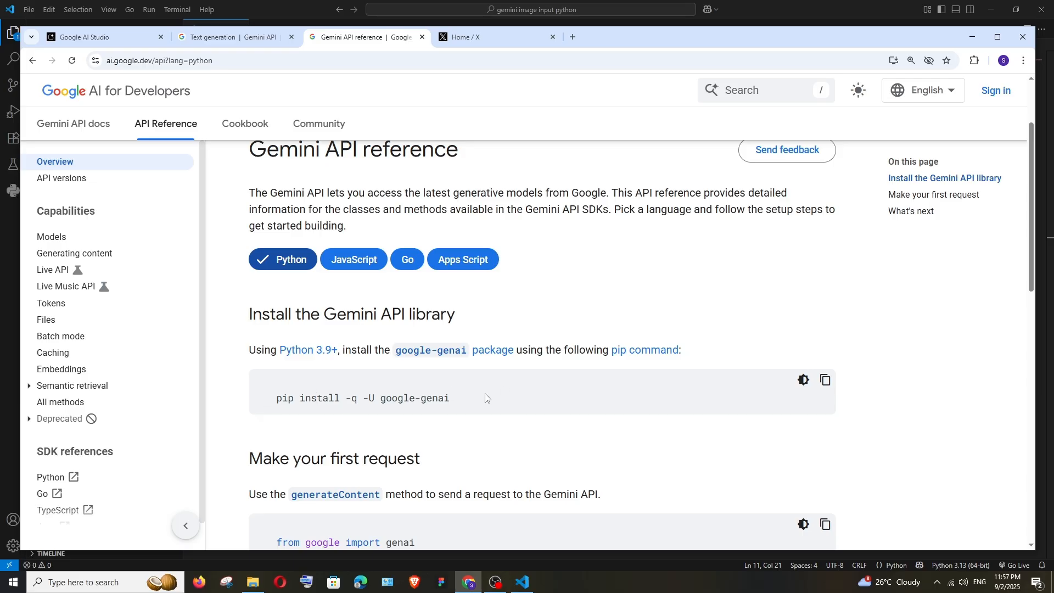
click(825, 380)
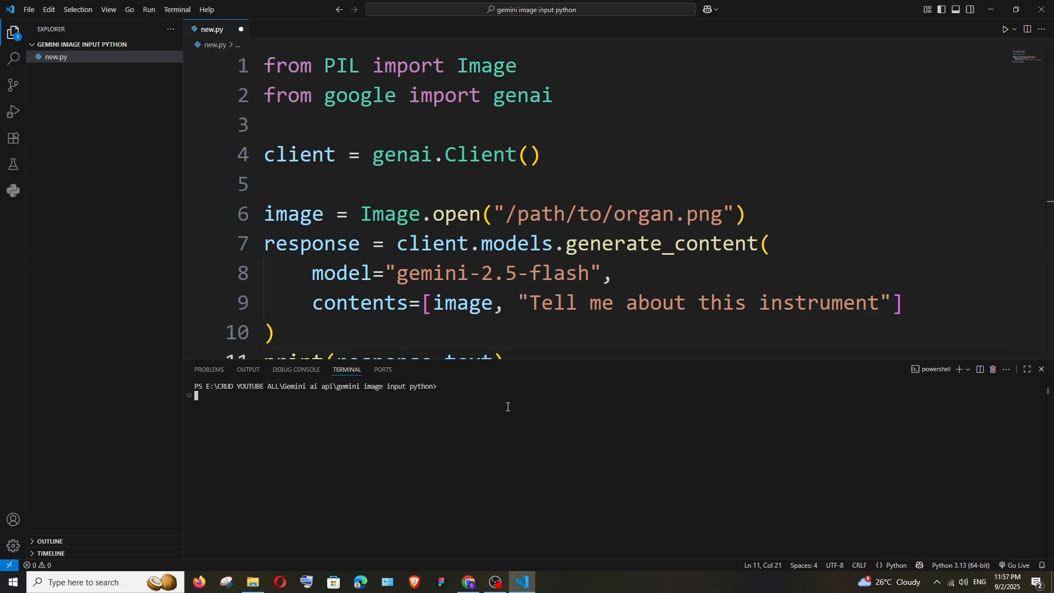
- Run pip install -q -U google-genai in the terminal and check the api_key parameter in the reference
text(pip install -q -U google-genai)
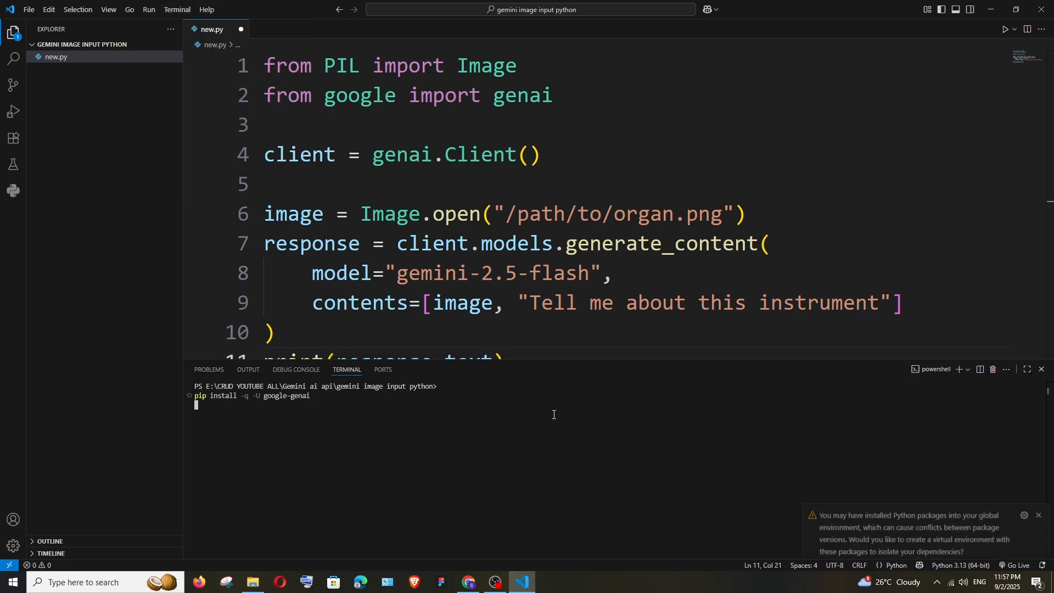
click(469, 581)
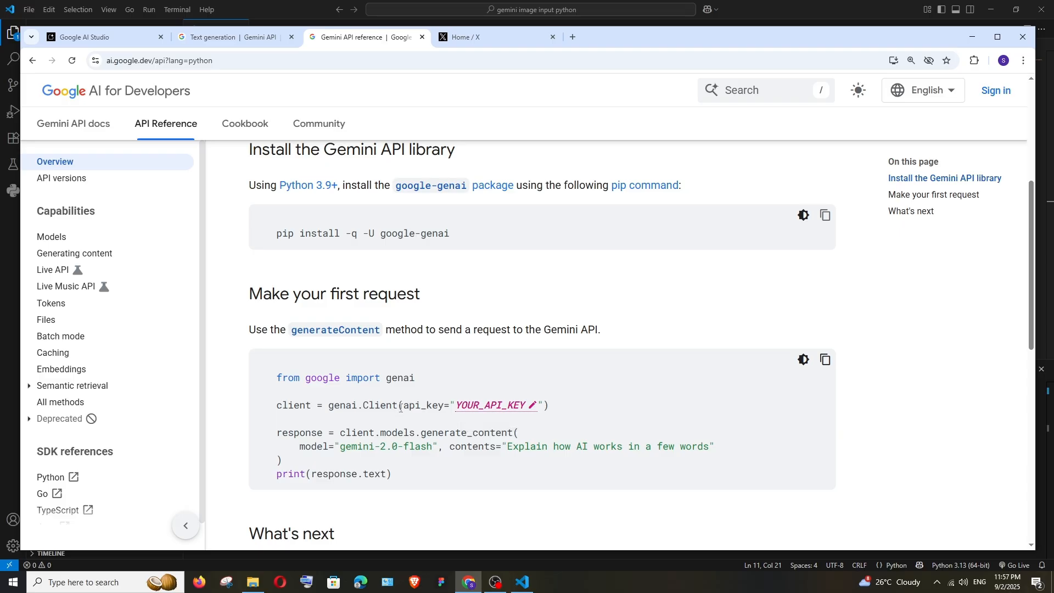
double_click(424, 405)
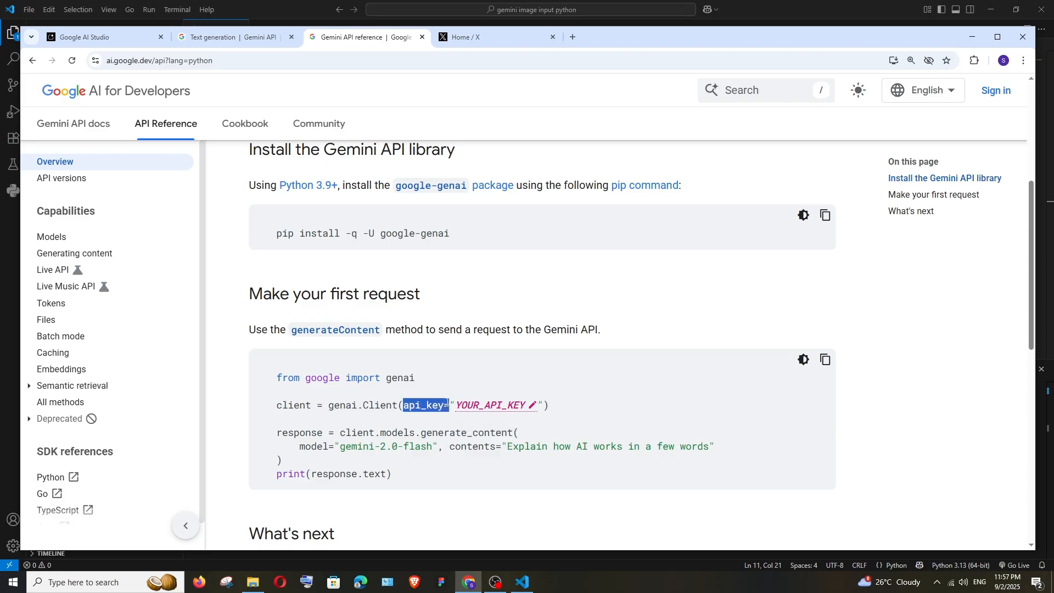
- Add an empty api_key="" argument to the genai.Client() call in new.py
click(521, 582)
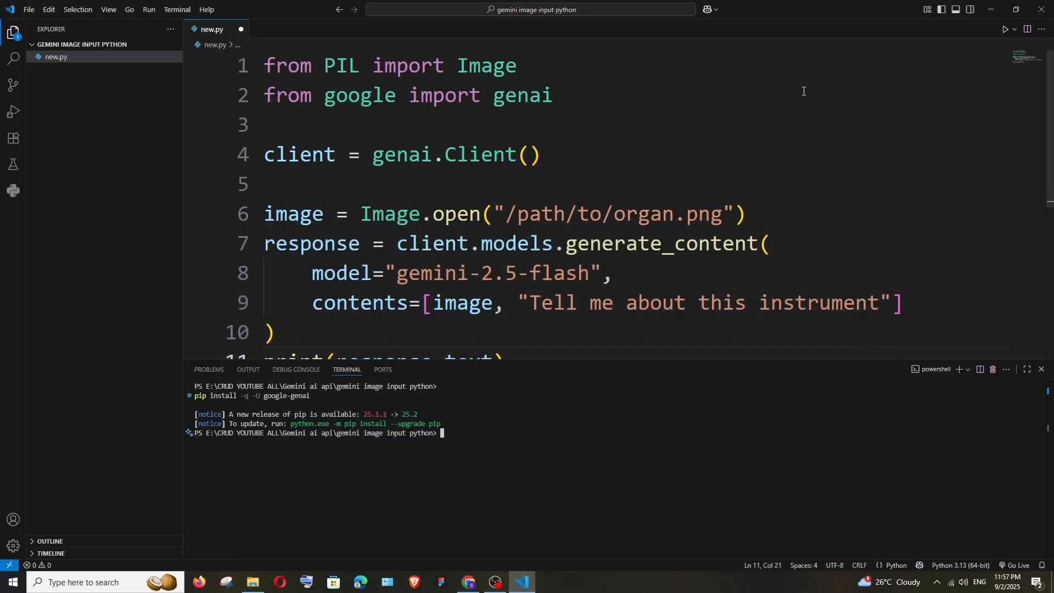
text(api_key=)
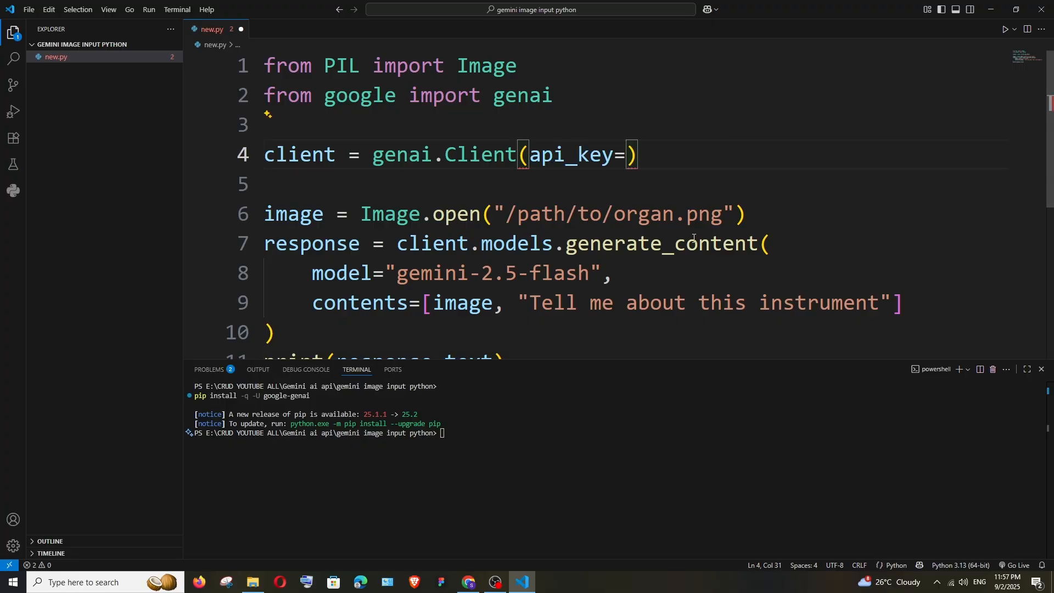
text("")
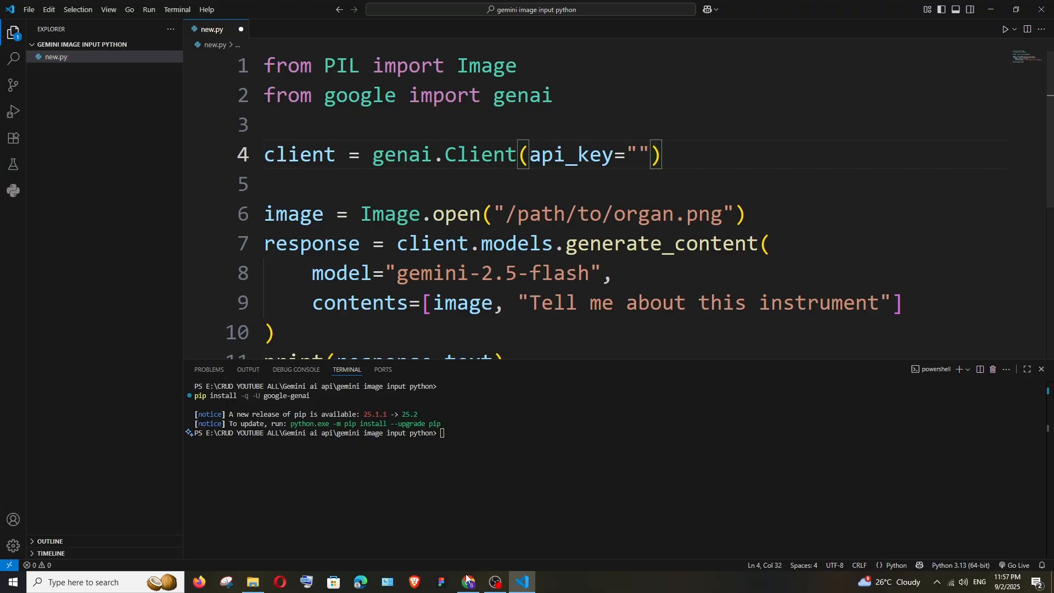
click(467, 582)
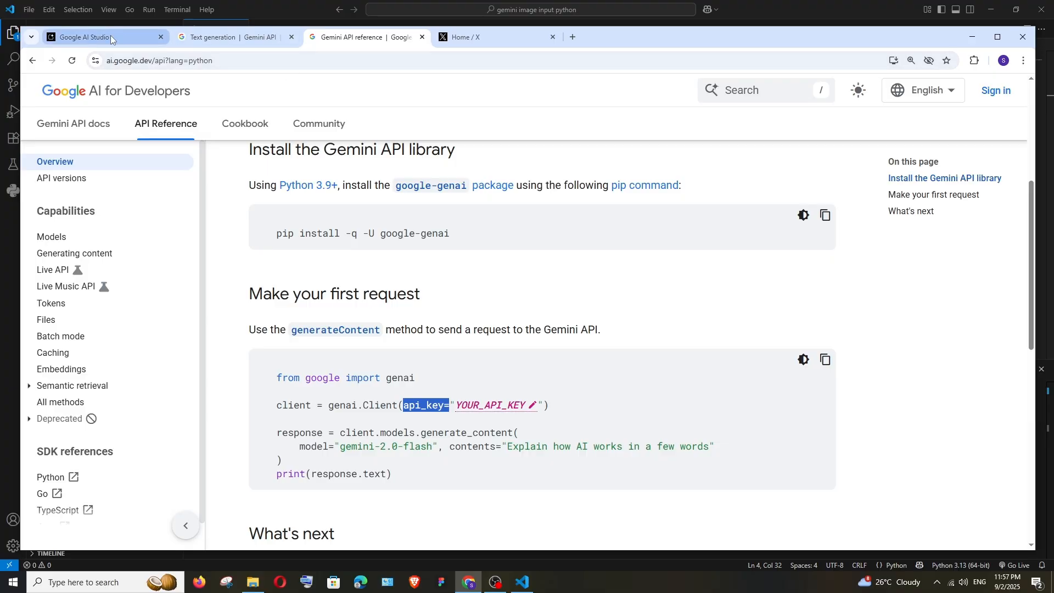
- Create a new Gemini API key in the Webapp Sub project and copy it for the script
click(80, 37)
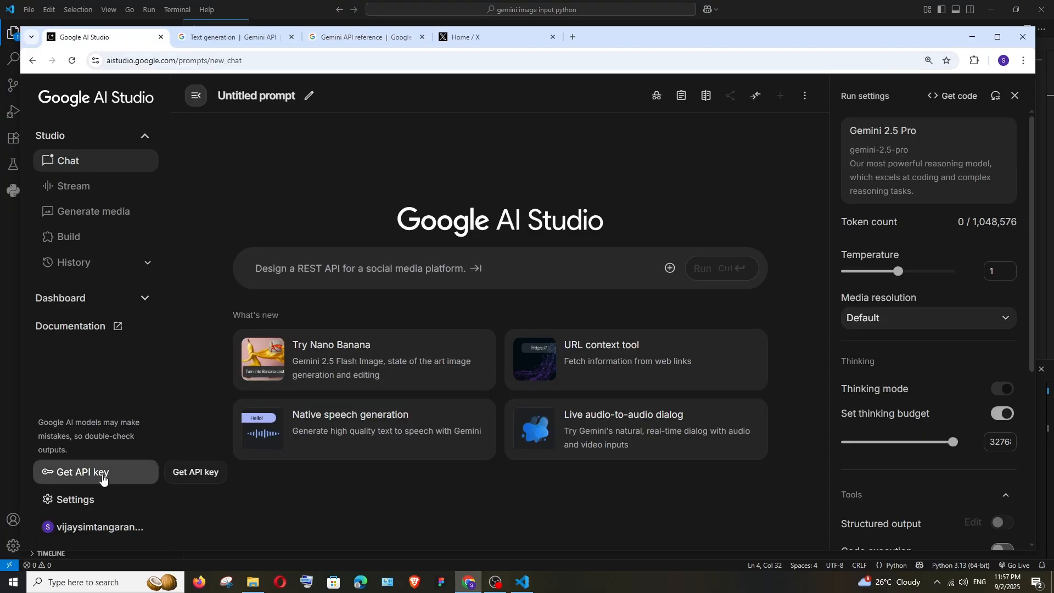
click(82, 471)
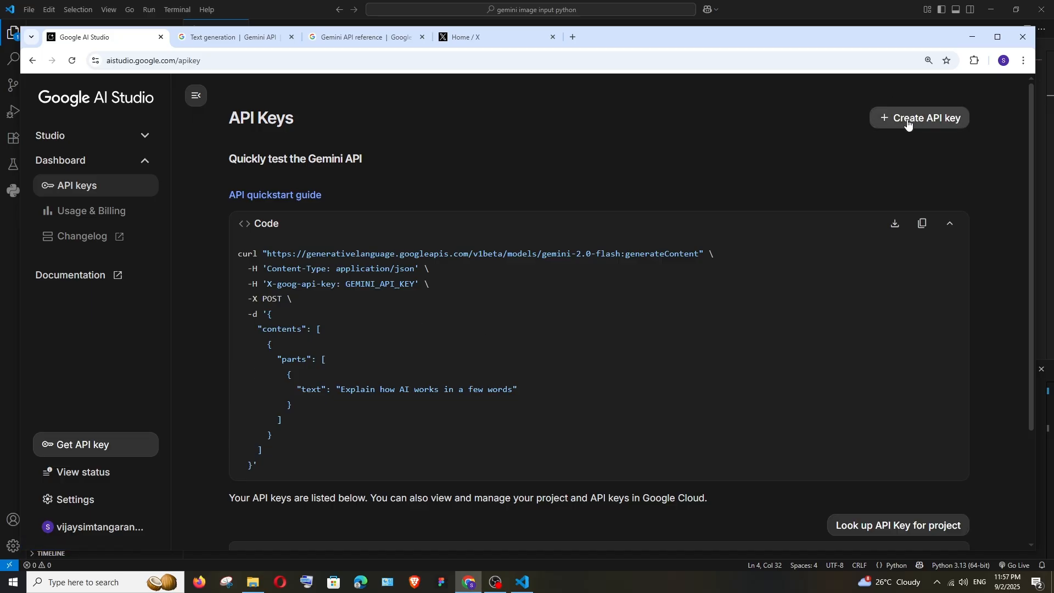
click(918, 118)
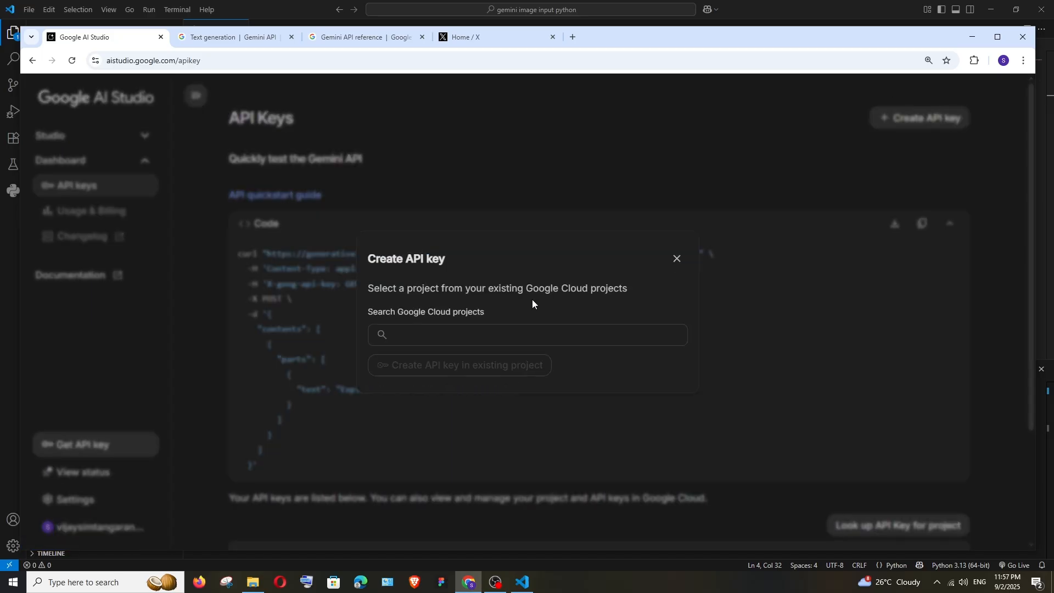
text(Webapp Sub (webapp-sub))
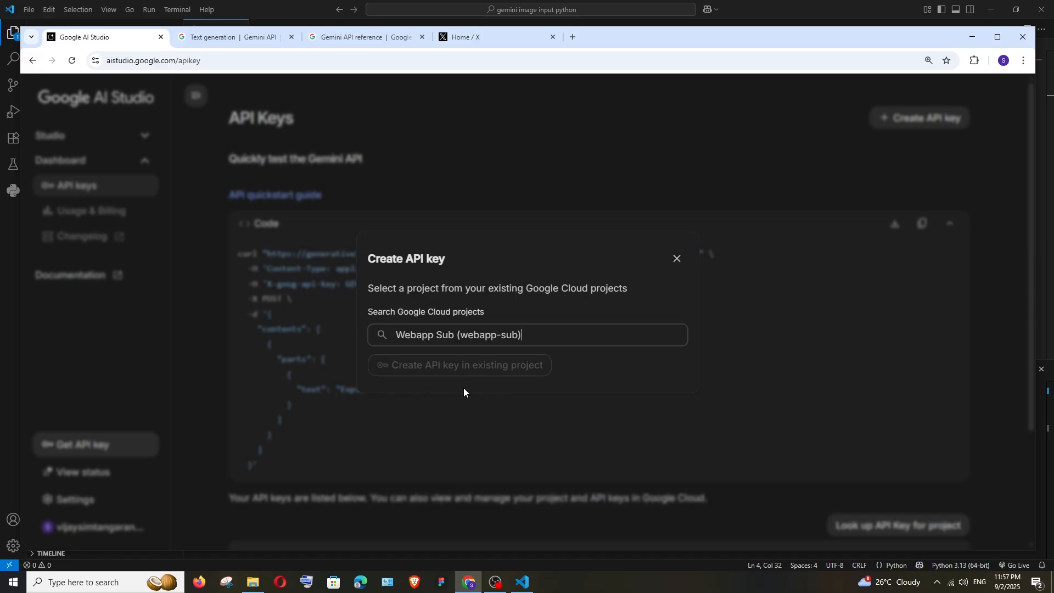
click(459, 364)
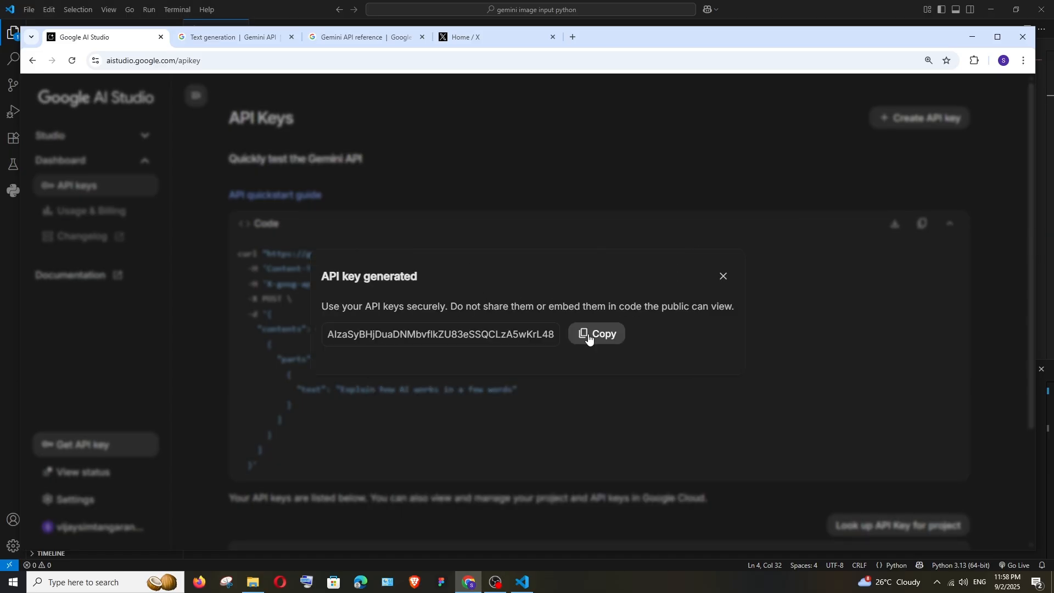
click(722, 275)
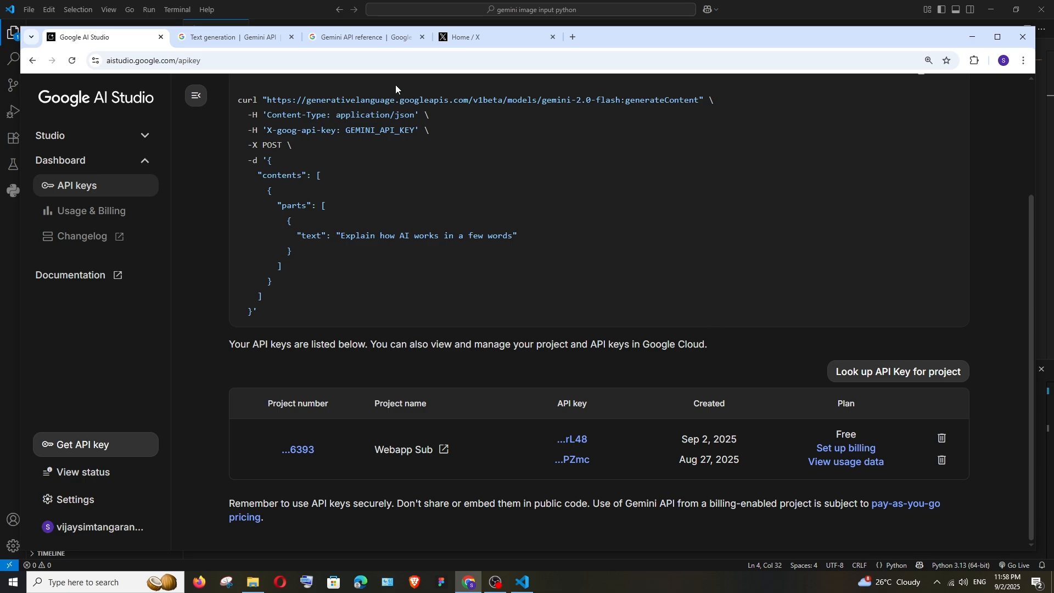
click(520, 581)
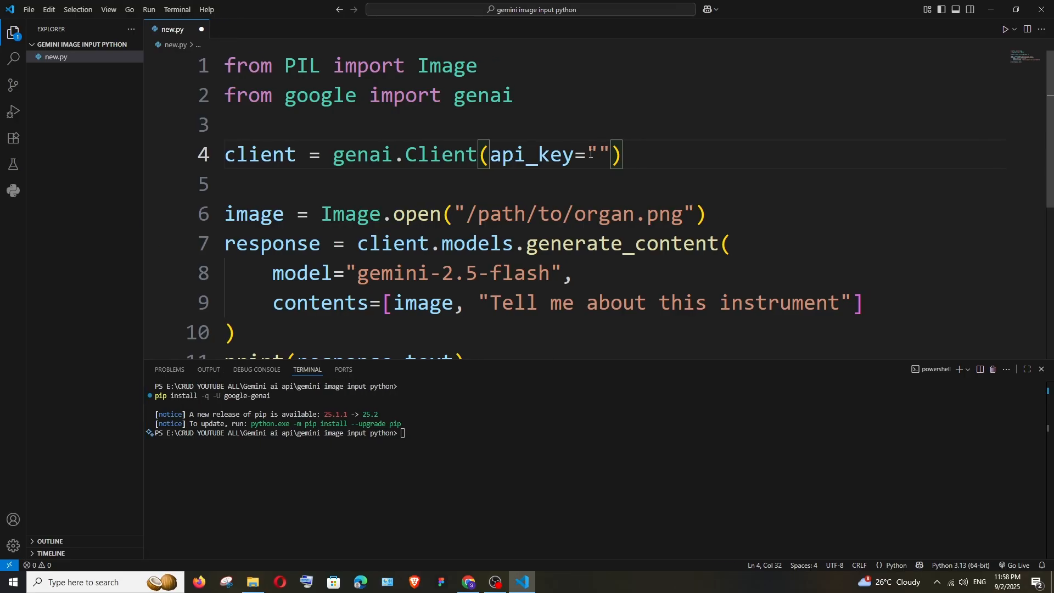
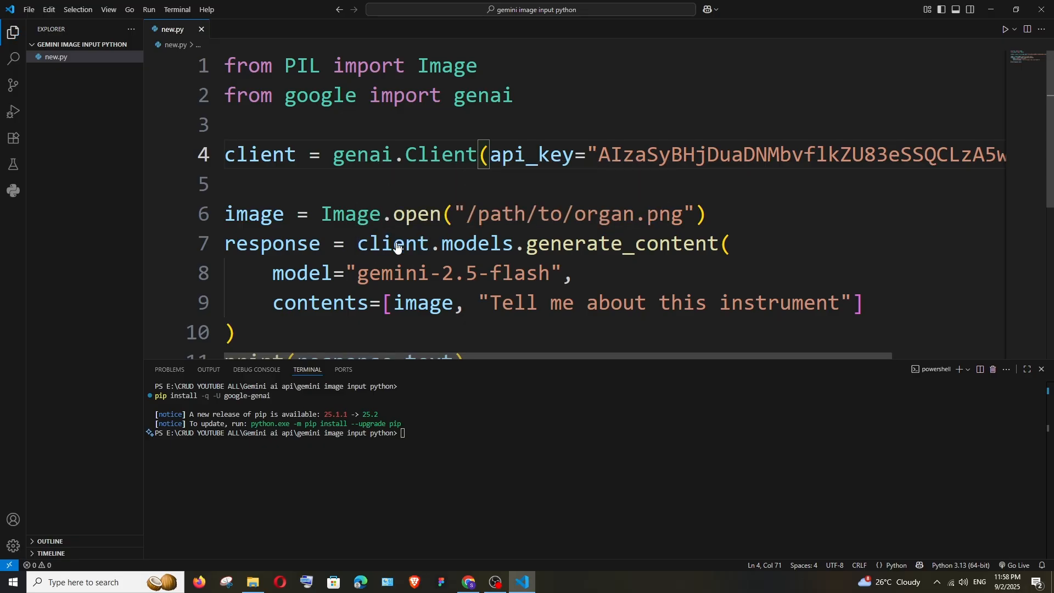
- Paste the generated API key into the genai Client's api_key string in new.py
scroll(down, 3)
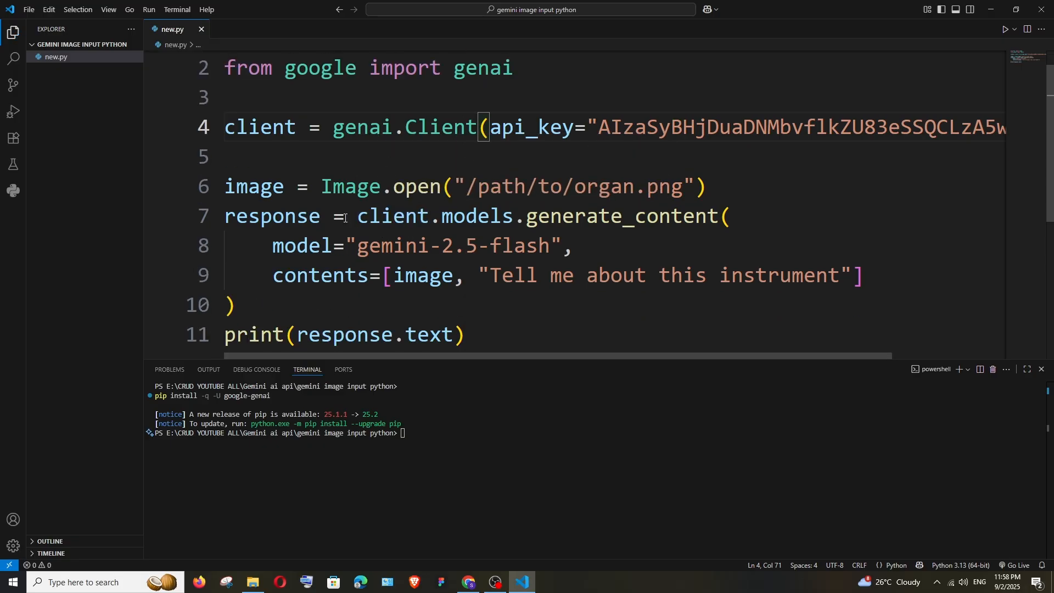
mouse_move(78, 78)
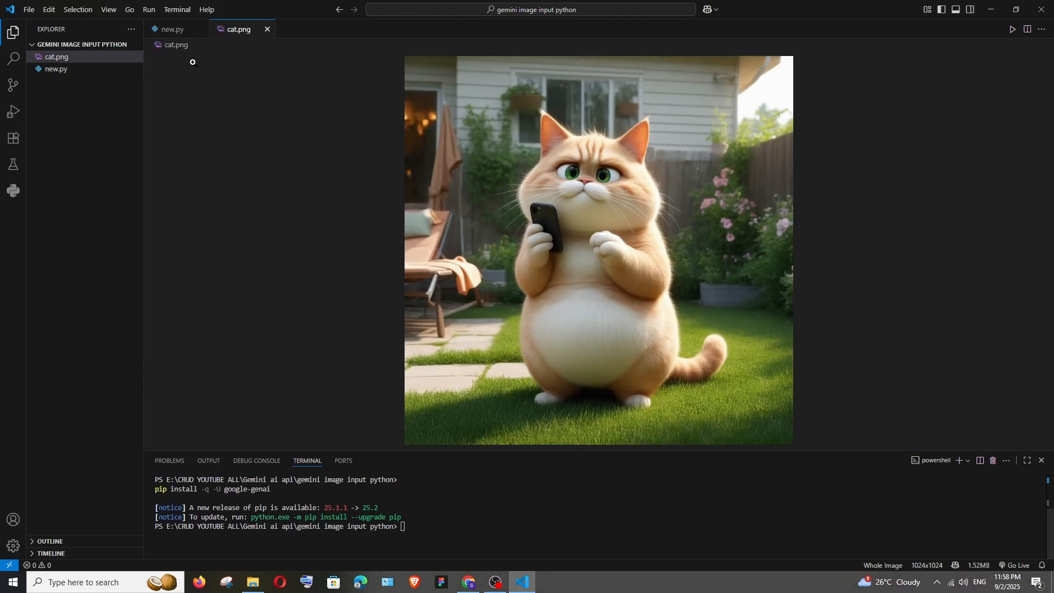
- Point Image.open at cat.png and keep model="gemini-2.5-flash" in new.py
click(172, 29)
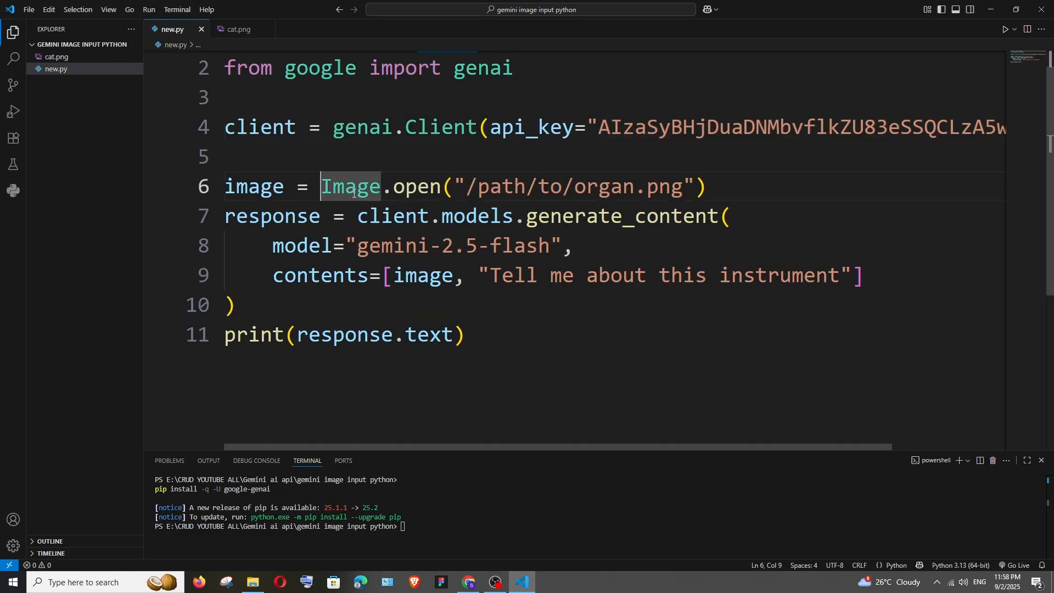
drag(478, 187, 632, 187)
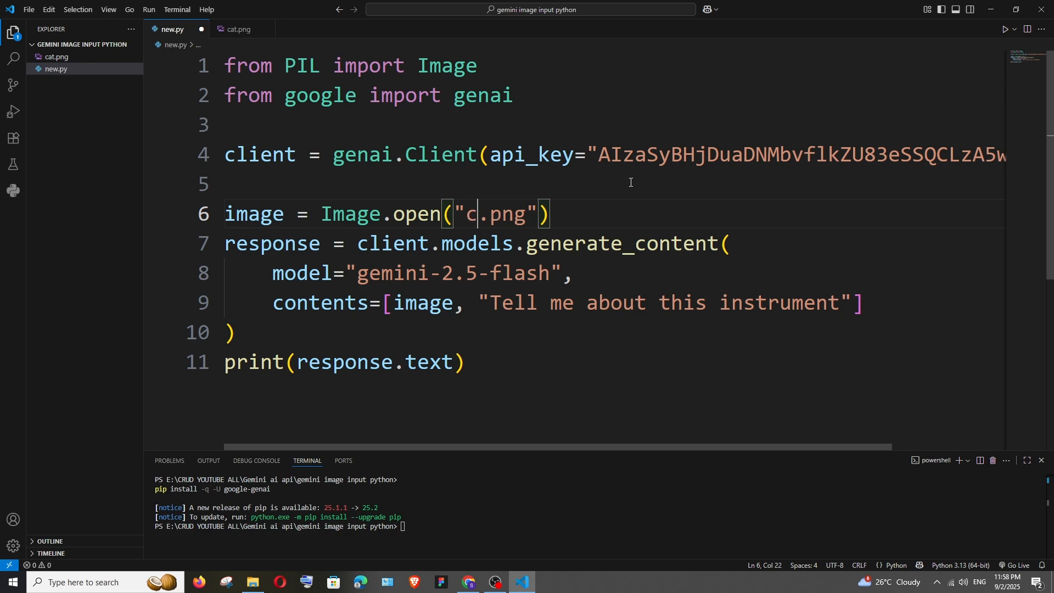
text(at)
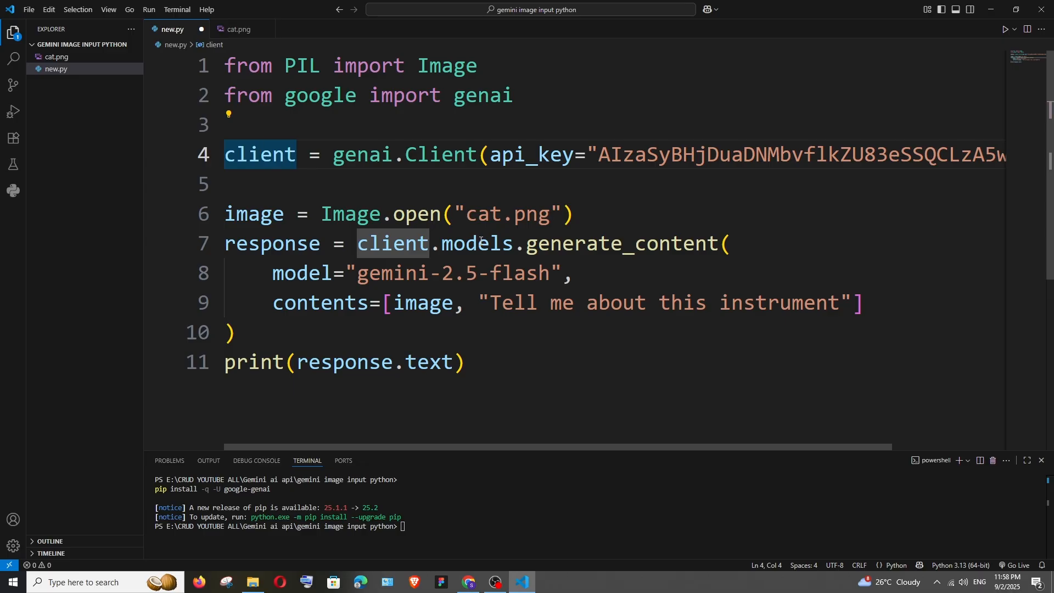
drag(273, 273, 443, 274)
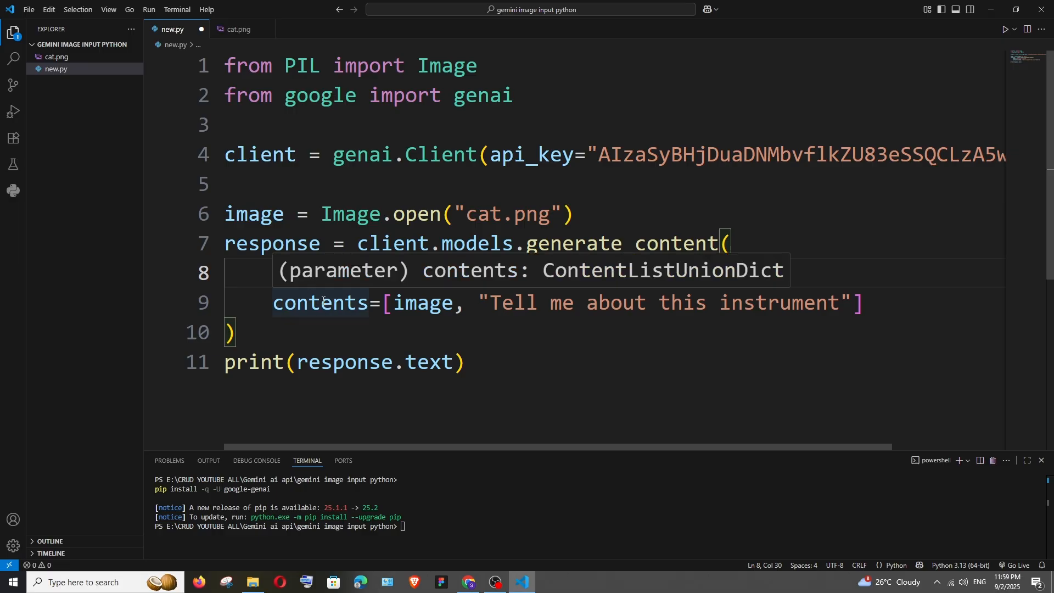
text(model="gemini-2.5-flash",)
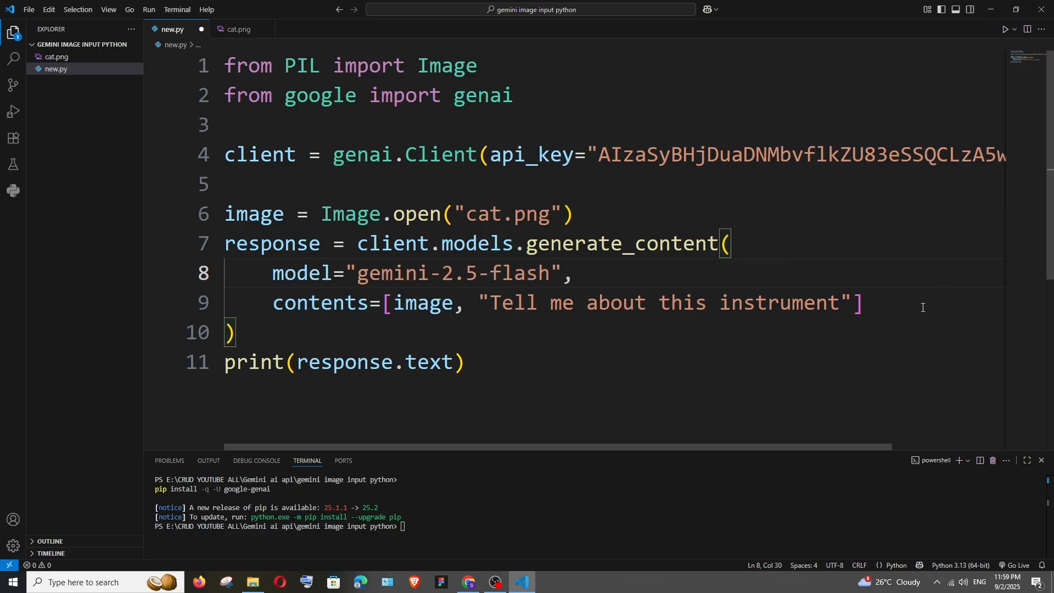
- Change the prompt to 'Tell me about this image' and run python new.py to print the cat description
double_click(422, 303)
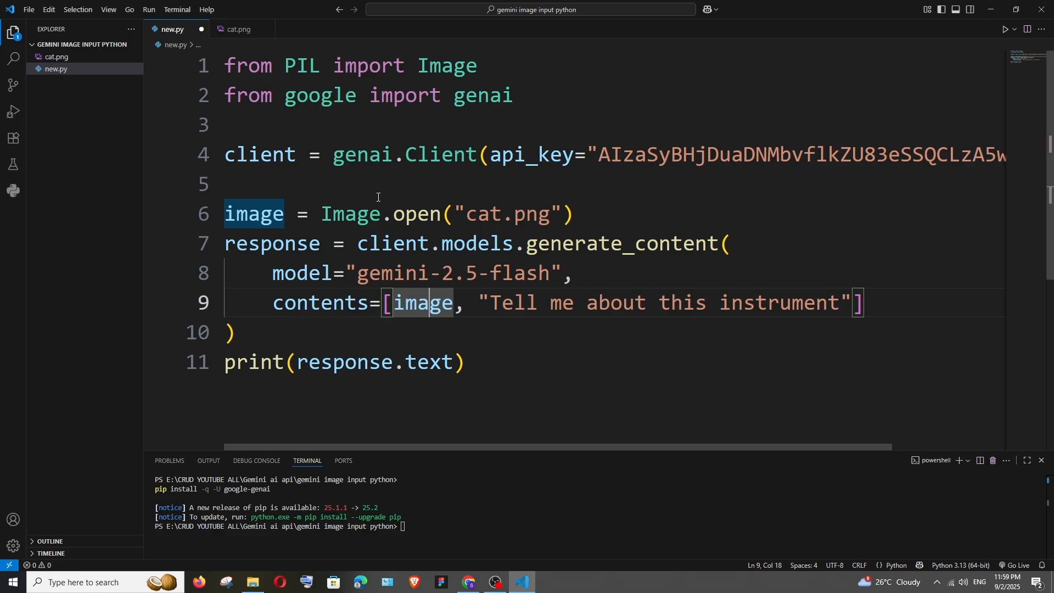
mouse_move(490, 297)
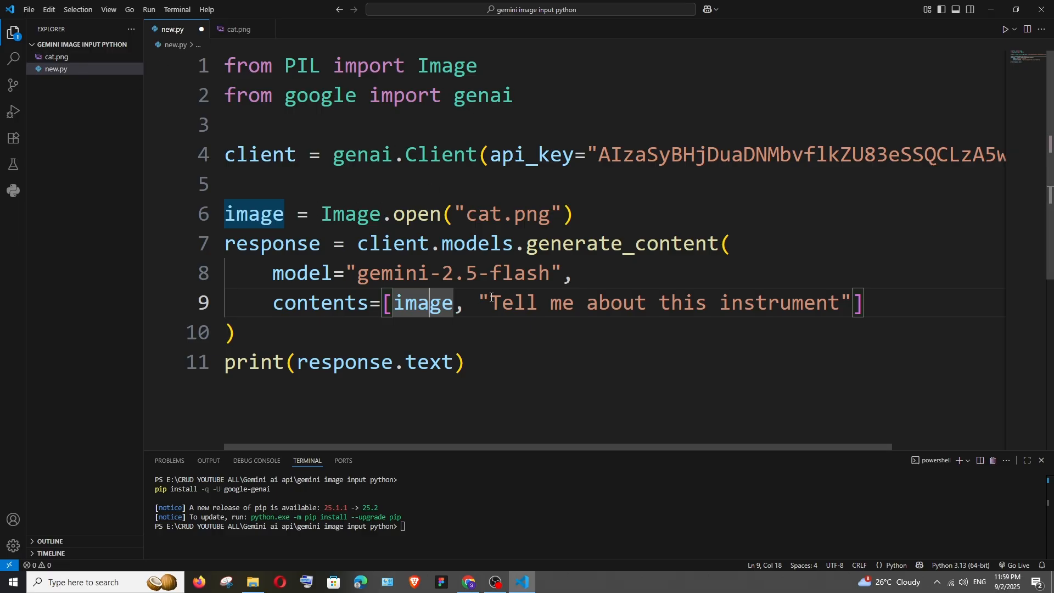
drag(490, 303, 839, 303)
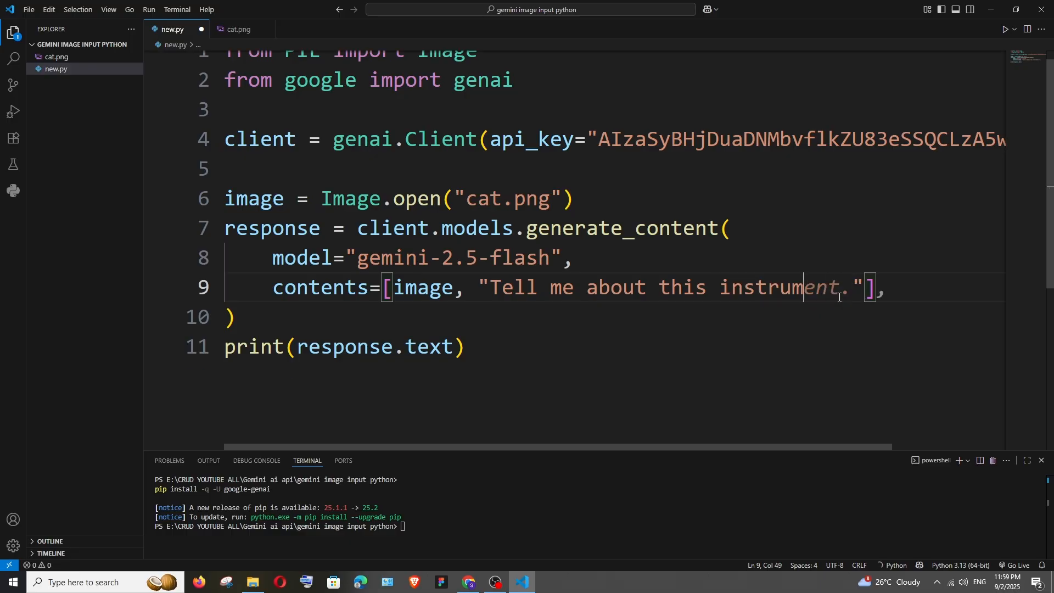
text(image)
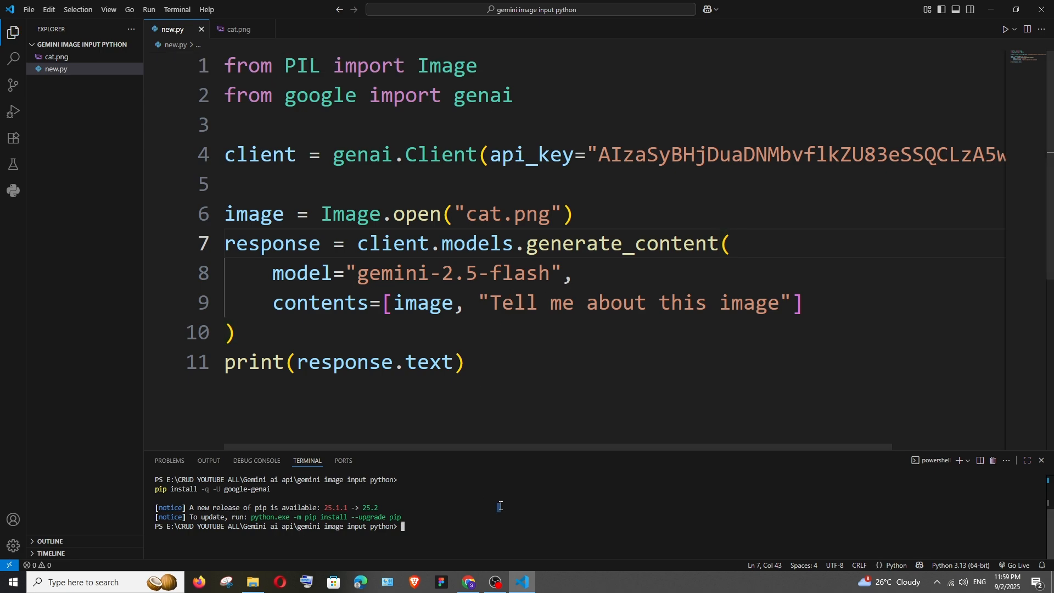
text(py)
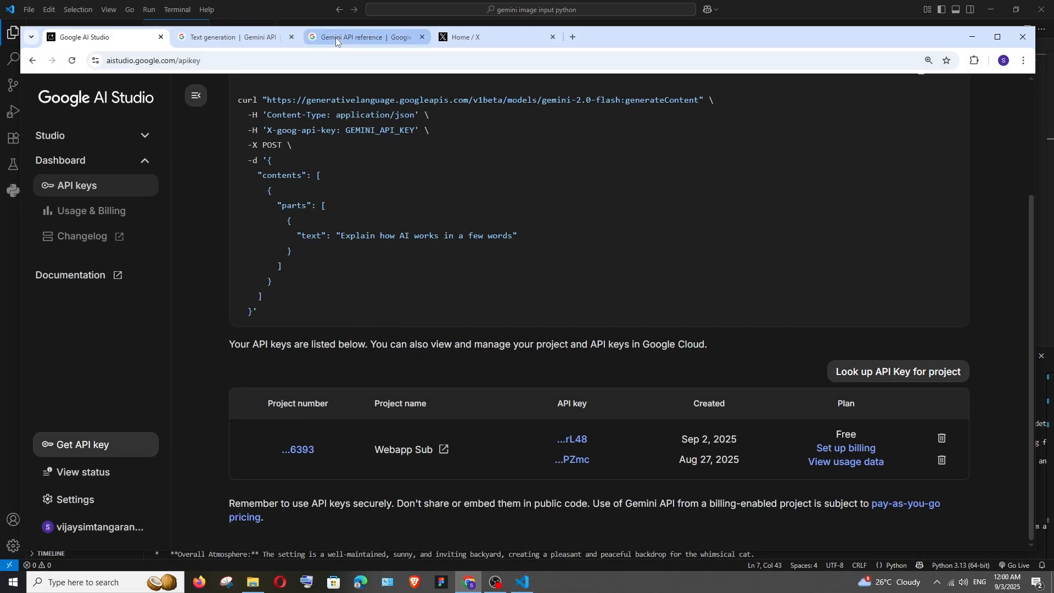
- Reach the Image understanding guide's Python example that fetches an image from a URL
click(232, 37)
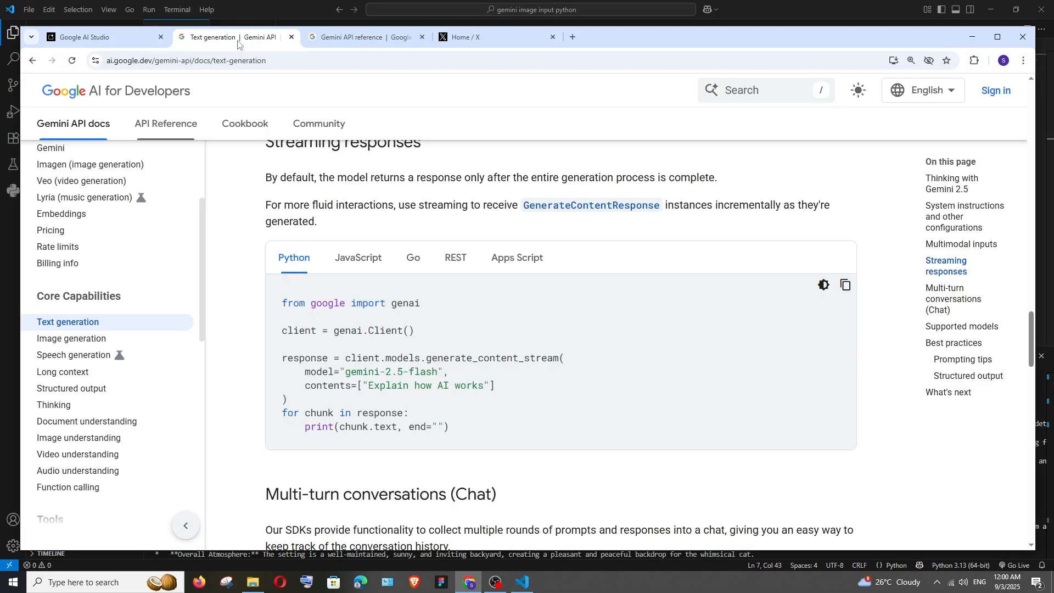
scroll(down, 3)
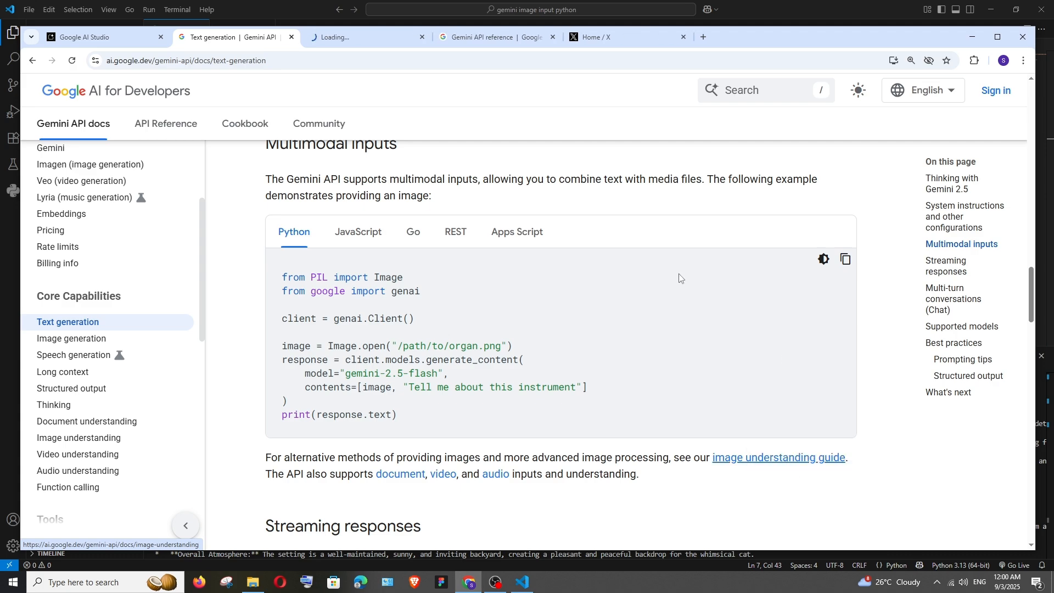
click(777, 457)
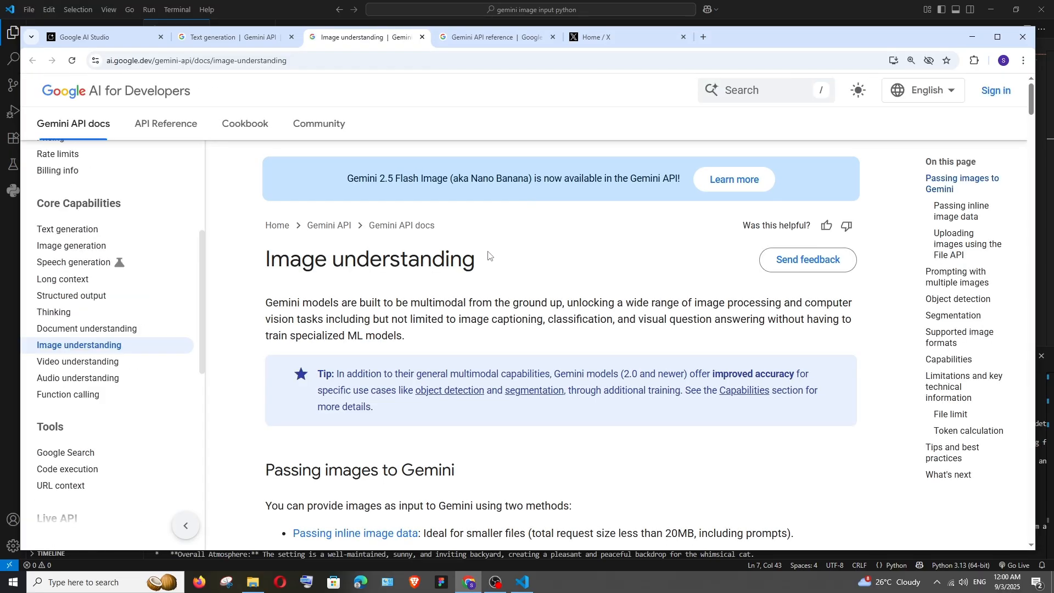
scroll(down, 3)
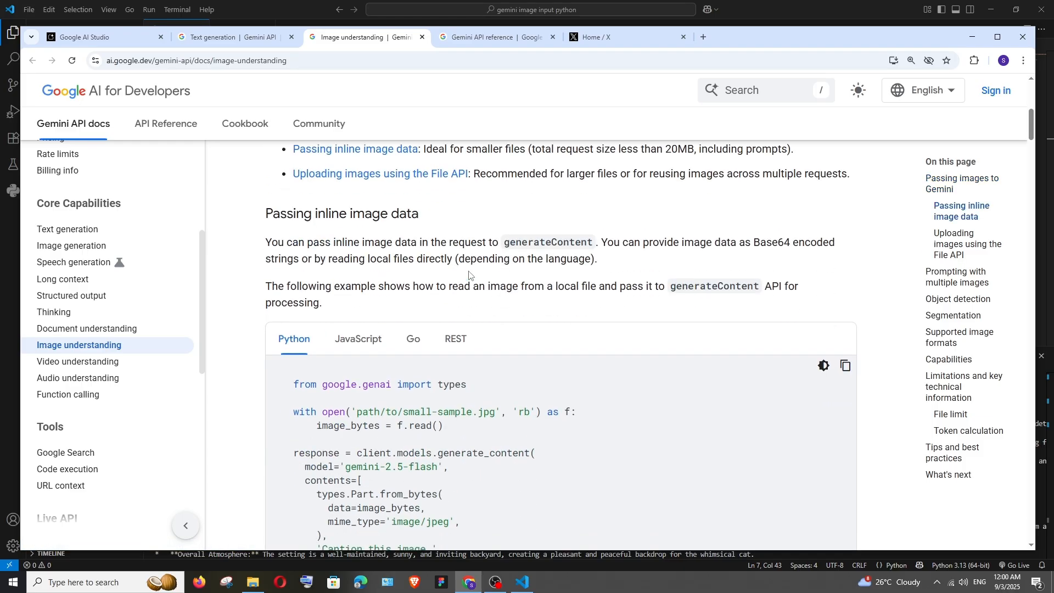
scroll(down, 3)
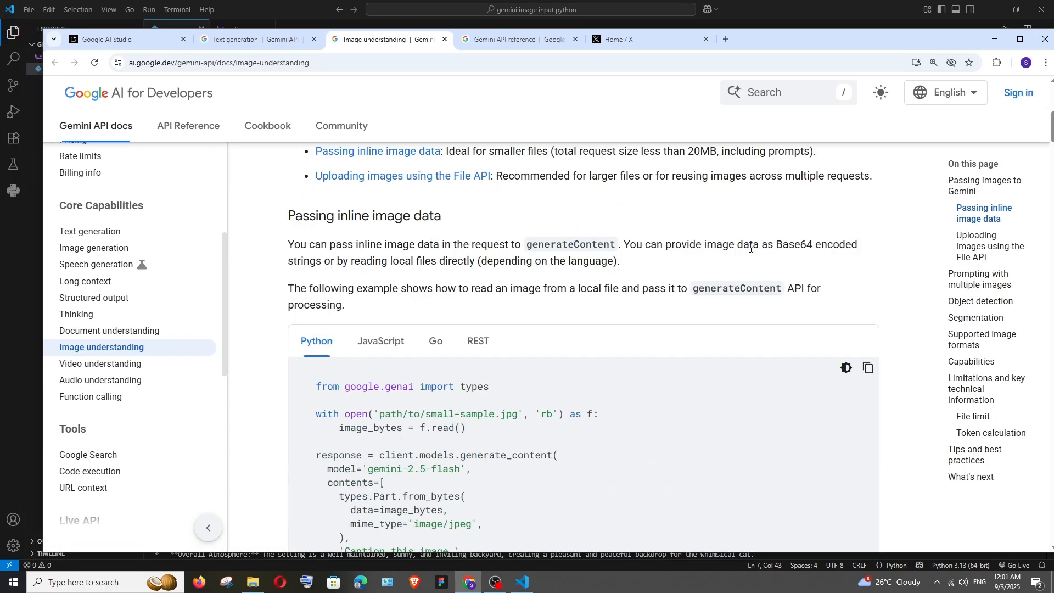
scroll(down, 3)
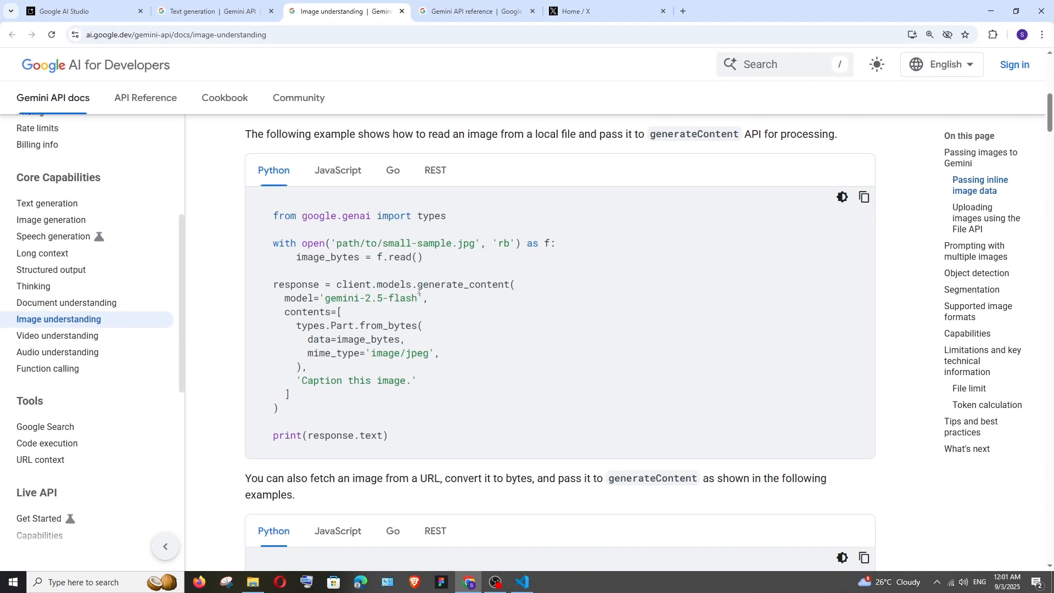
scroll(down, 3)
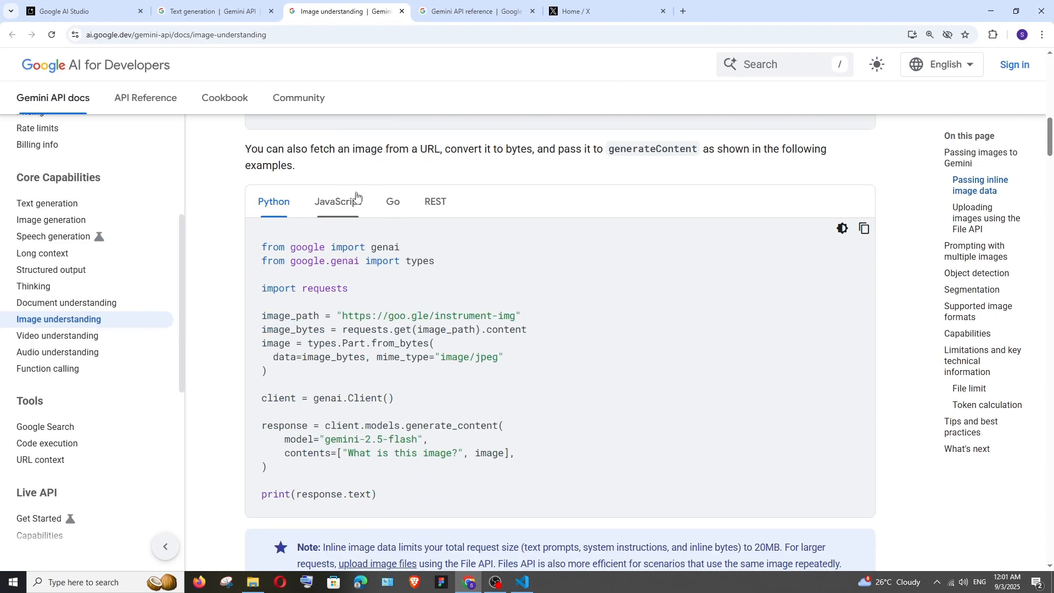
mouse_move(551, 168)
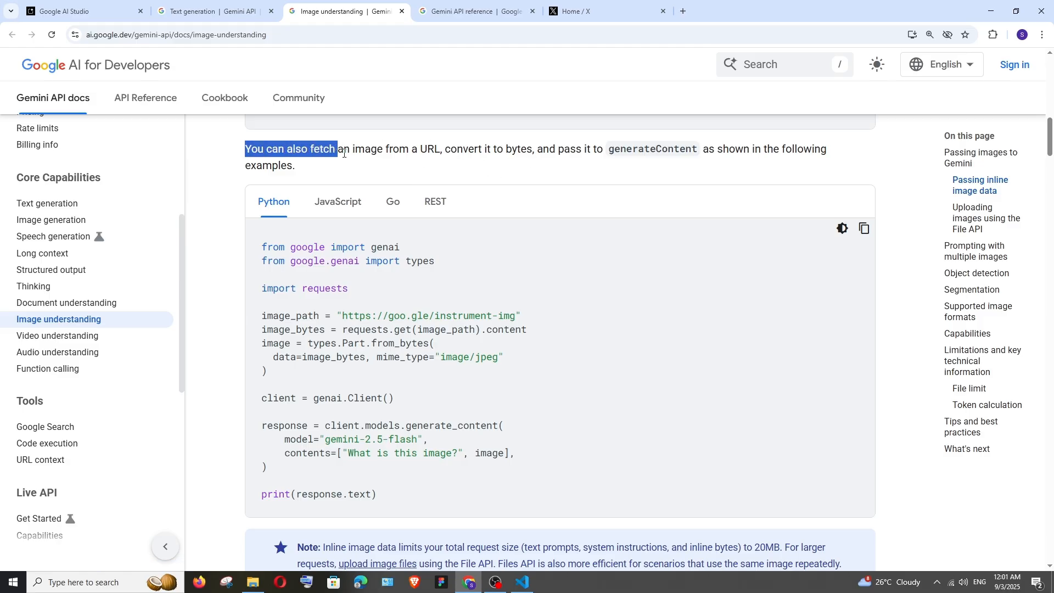
drag(336, 149, 441, 148)
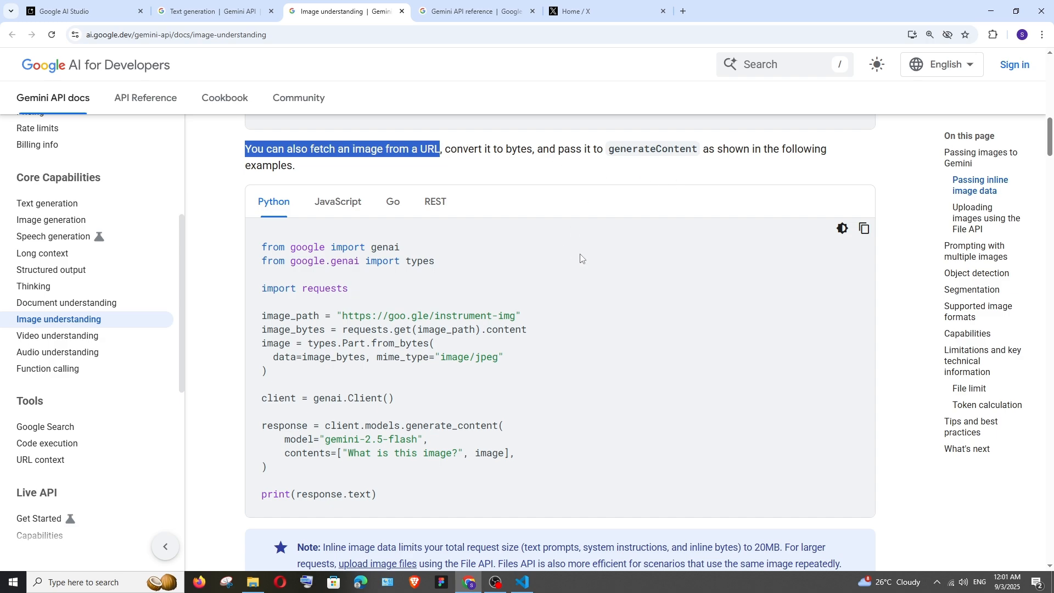
mouse_move(386, 483)
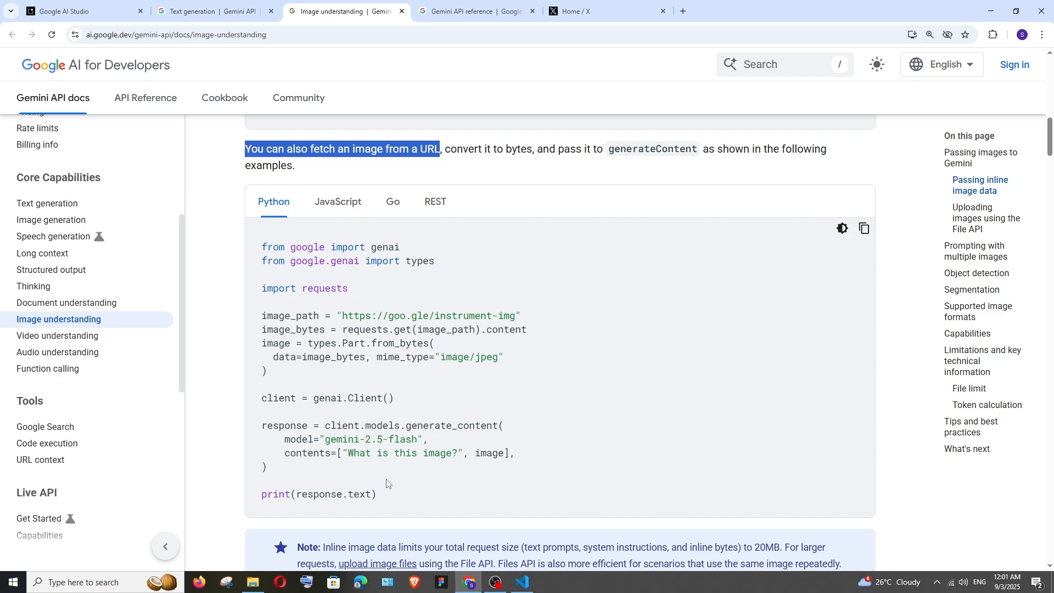
mouse_move(864, 229)
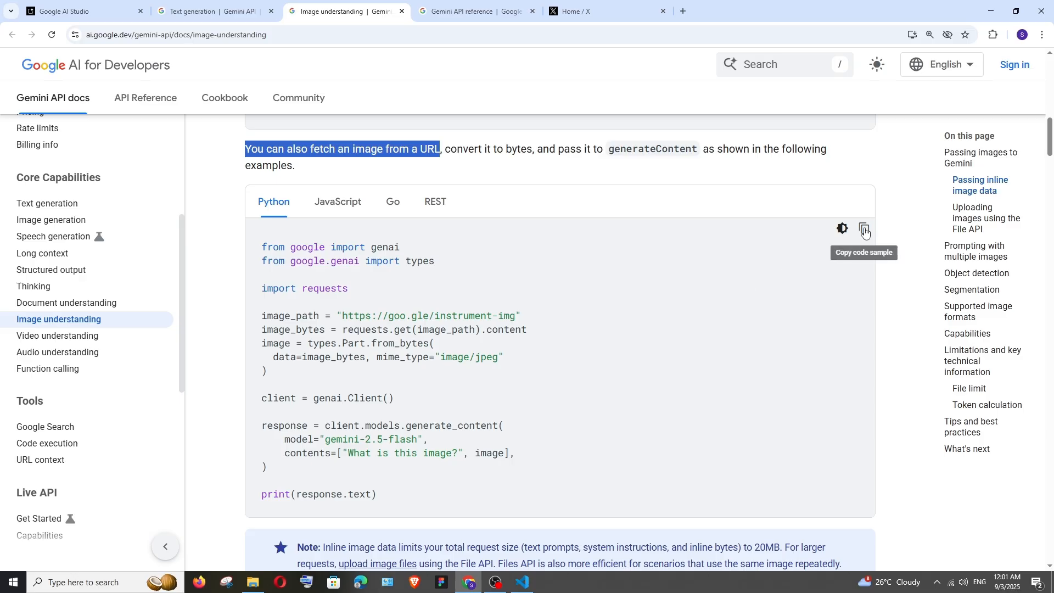
- Adapt new.py to fetch the Earth image URL with the API key and run it to print the cartoon-Earth description
click(864, 229)
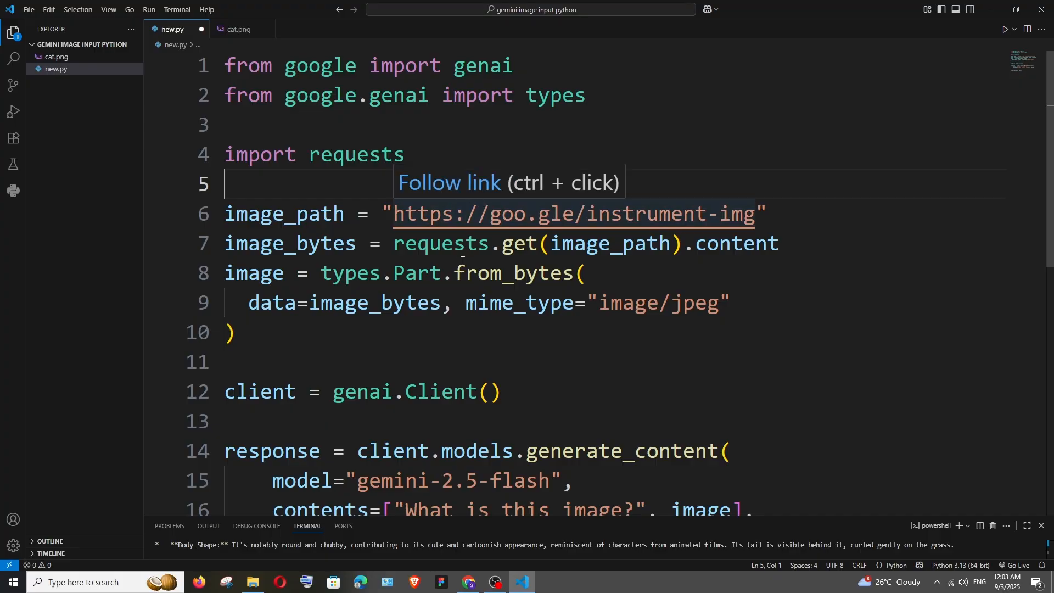
scroll(down, 3)
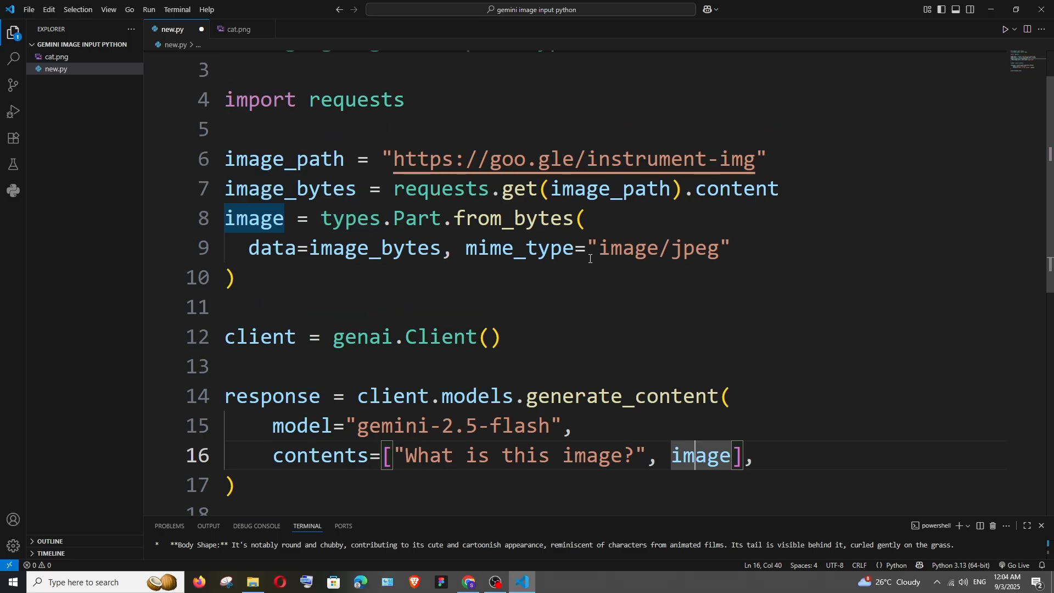
click(627, 249)
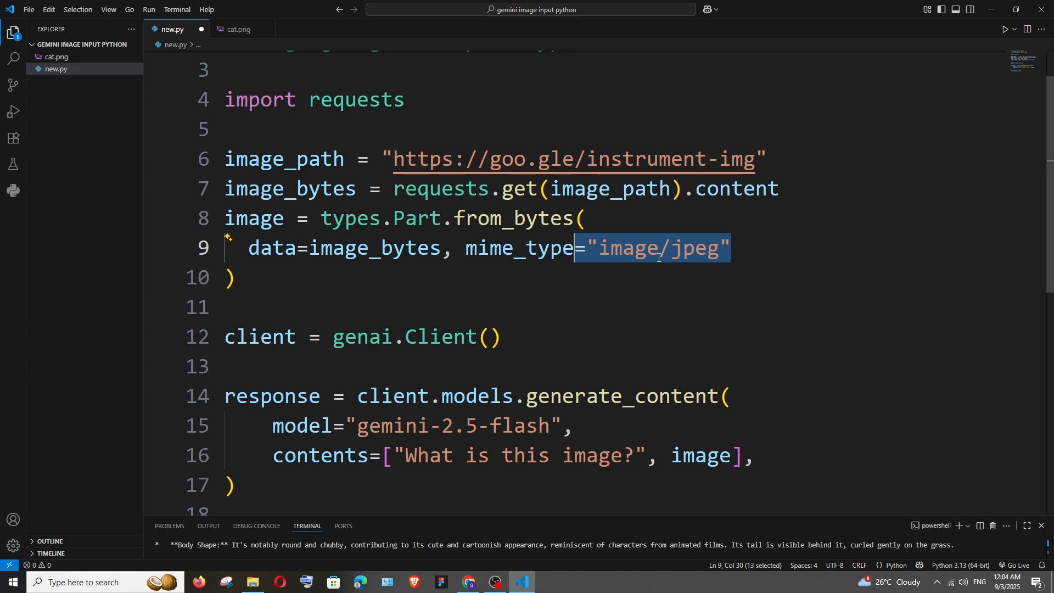
scroll(down, 3)
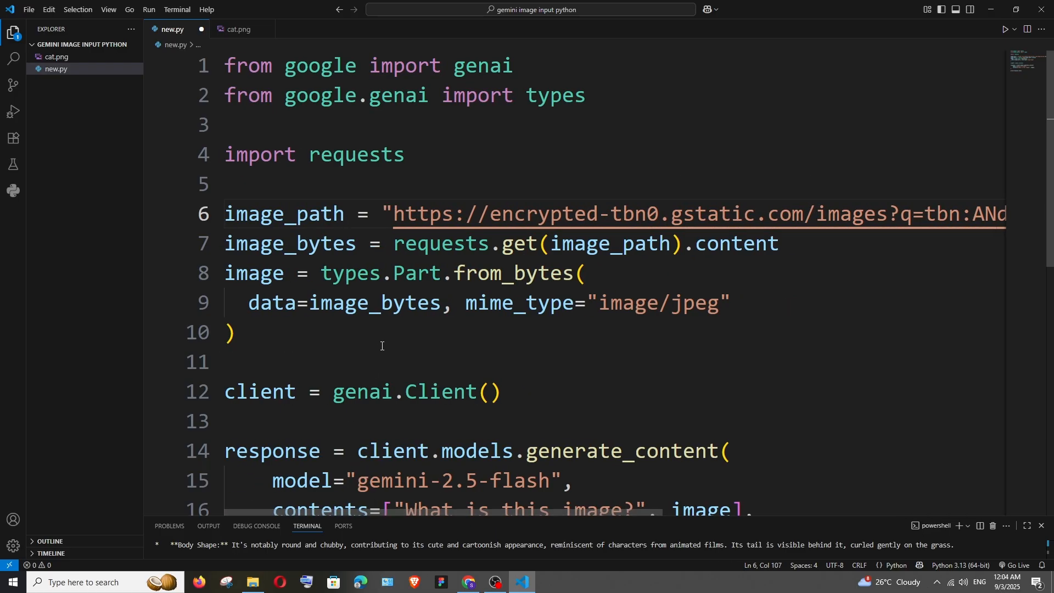
scroll(down, 3)
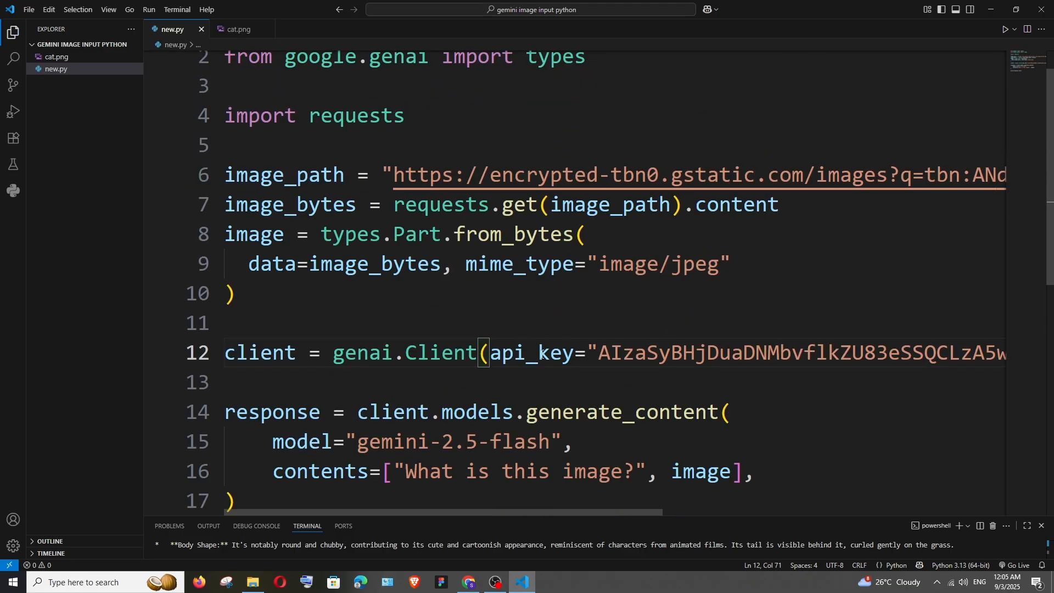
double_click(531, 352)
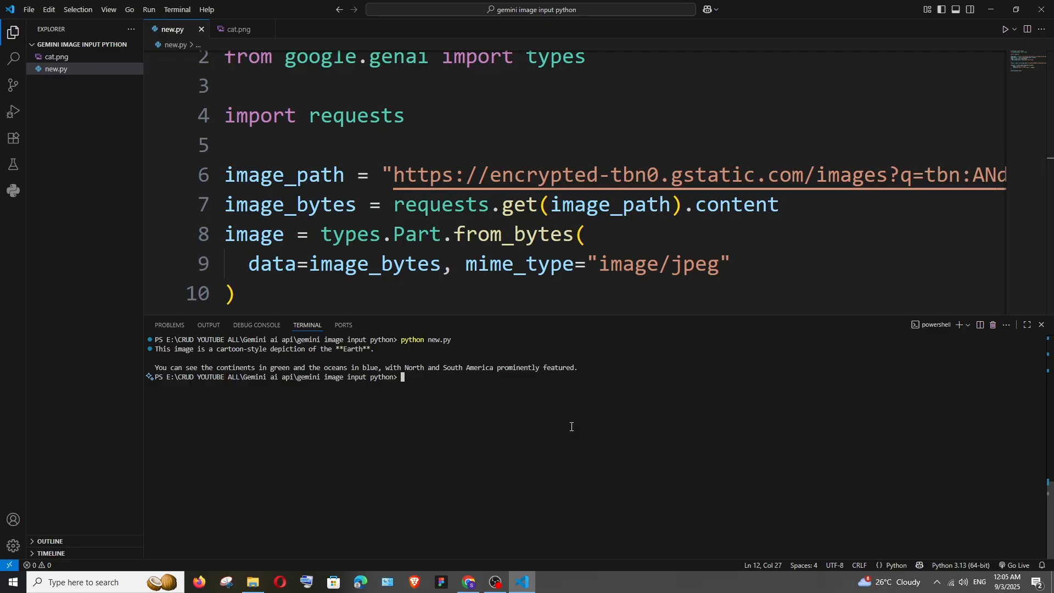
mouse_move(477, 549)
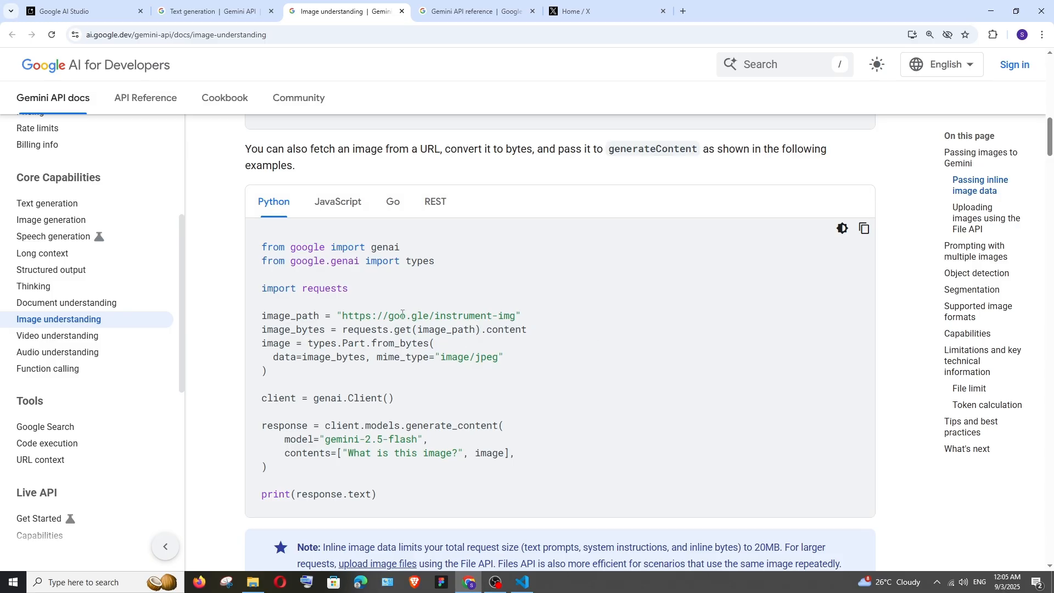
- Browse the Files API guide in a new tab, then return to the Image understanding page's File API upload section
scroll(down, 3)
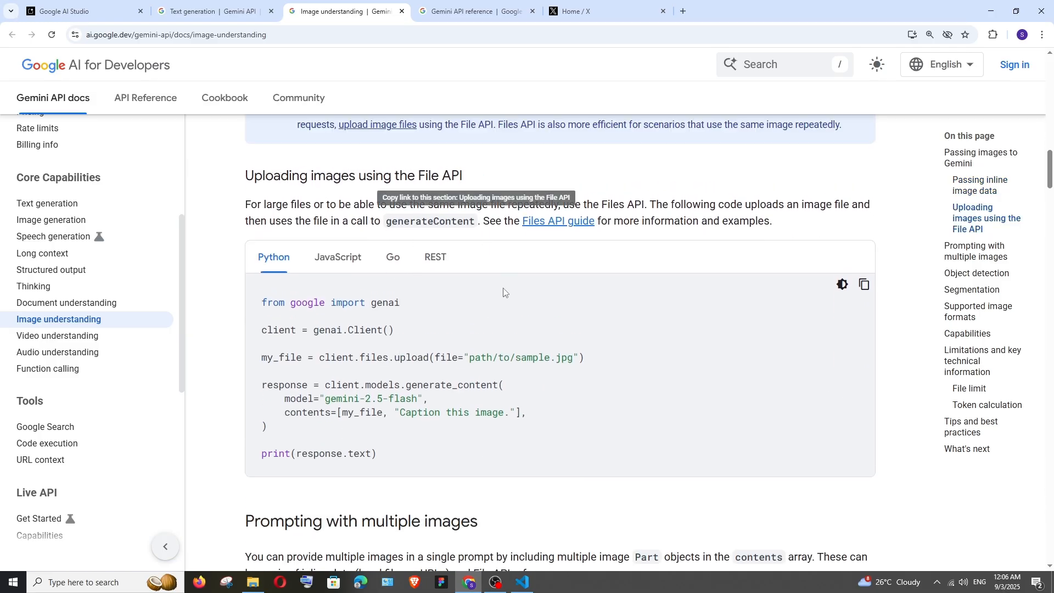
mouse_move(268, 208)
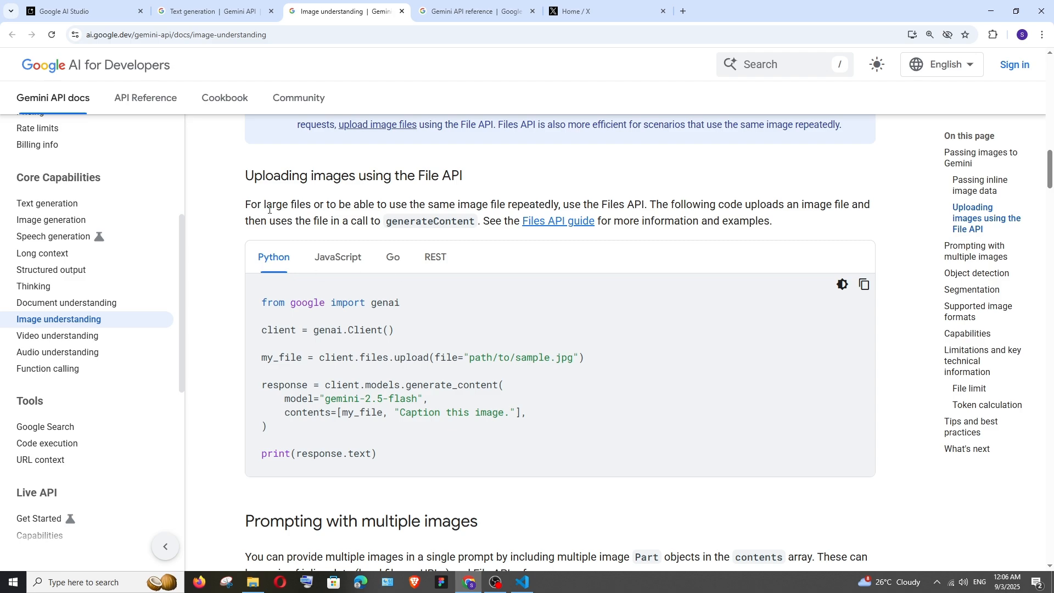
mouse_move(424, 202)
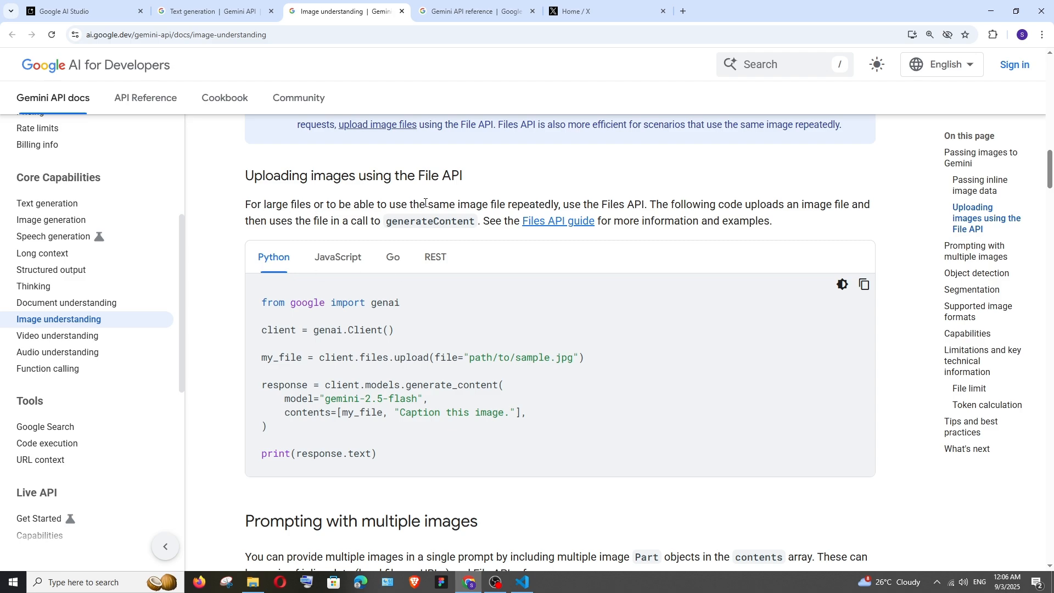
mouse_move(648, 204)
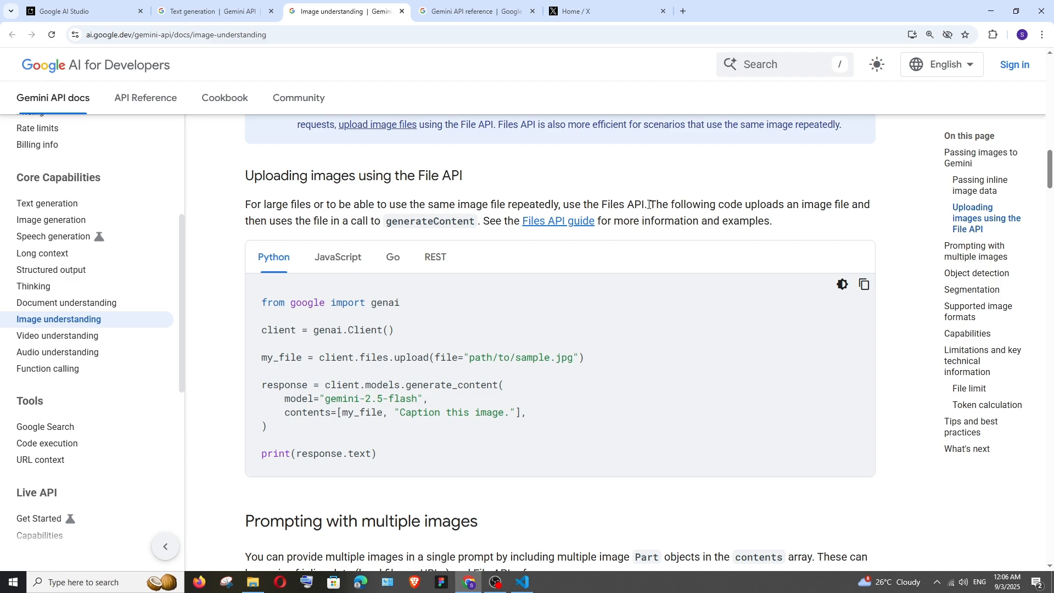
mouse_move(576, 230)
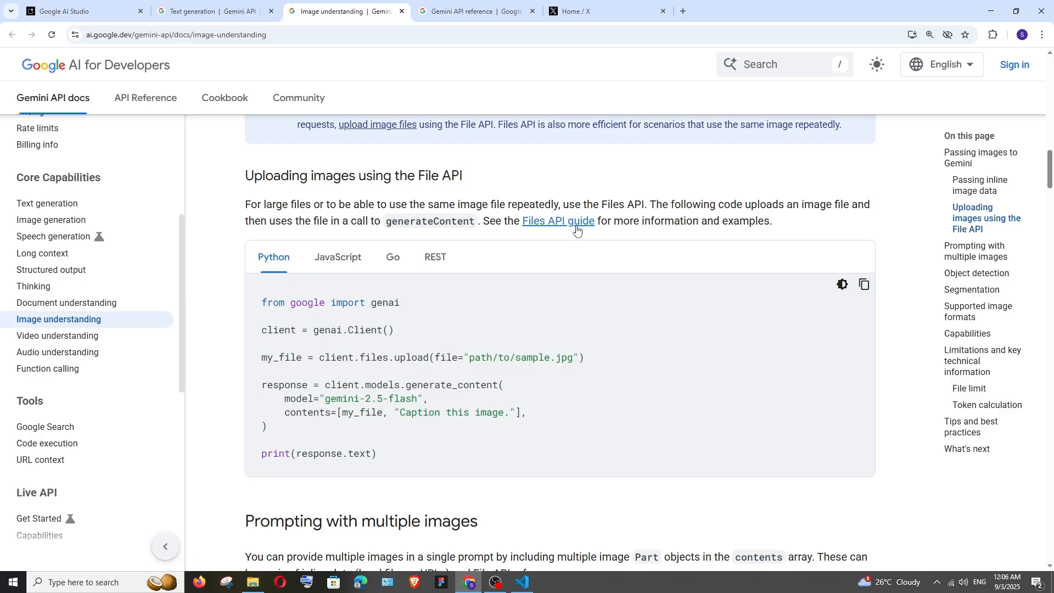
mouse_move(546, 229)
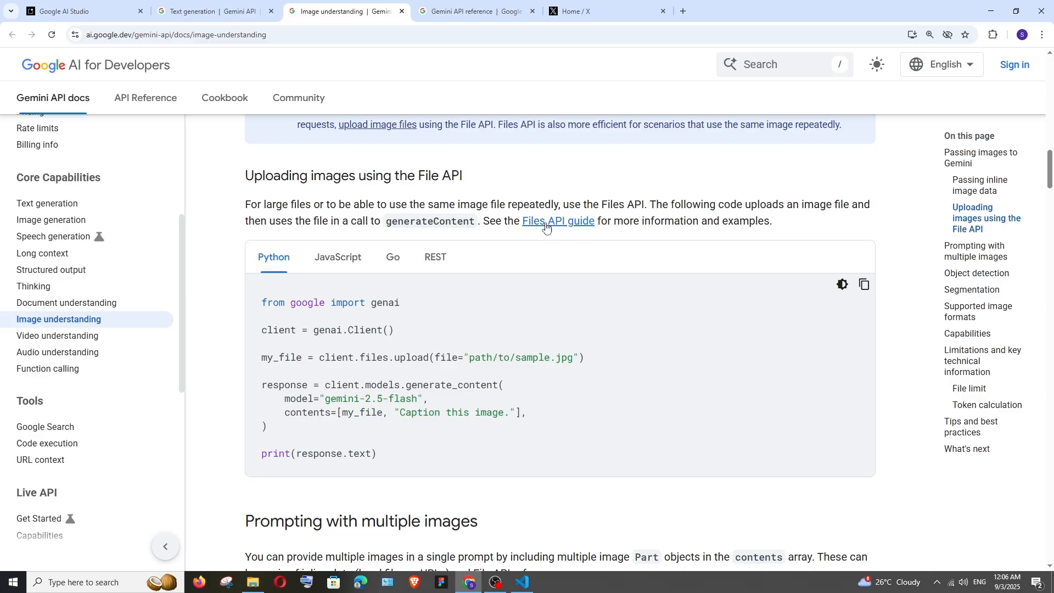
click(557, 220)
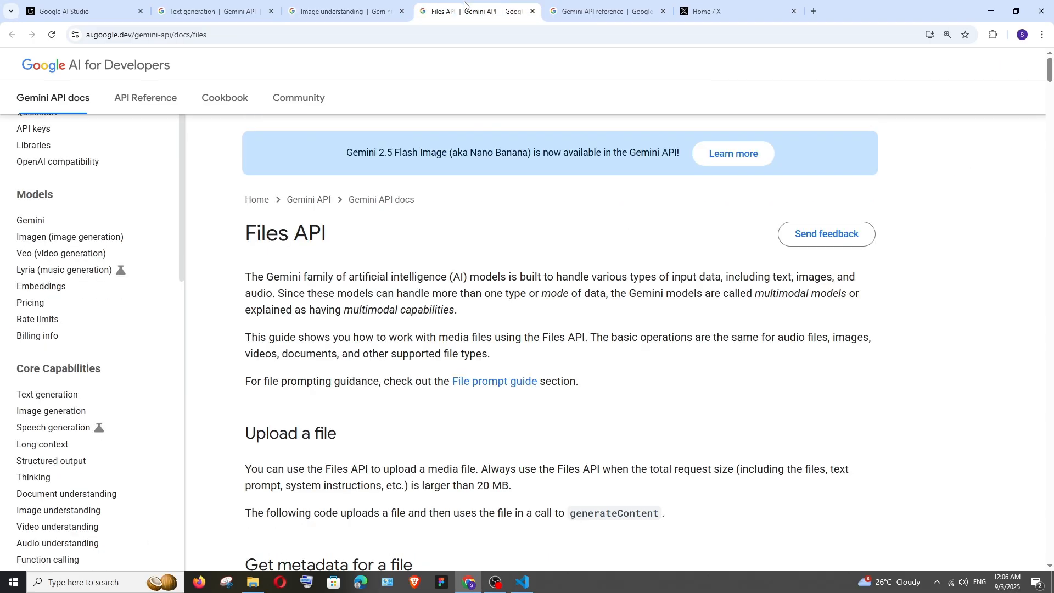
scroll(down, 3)
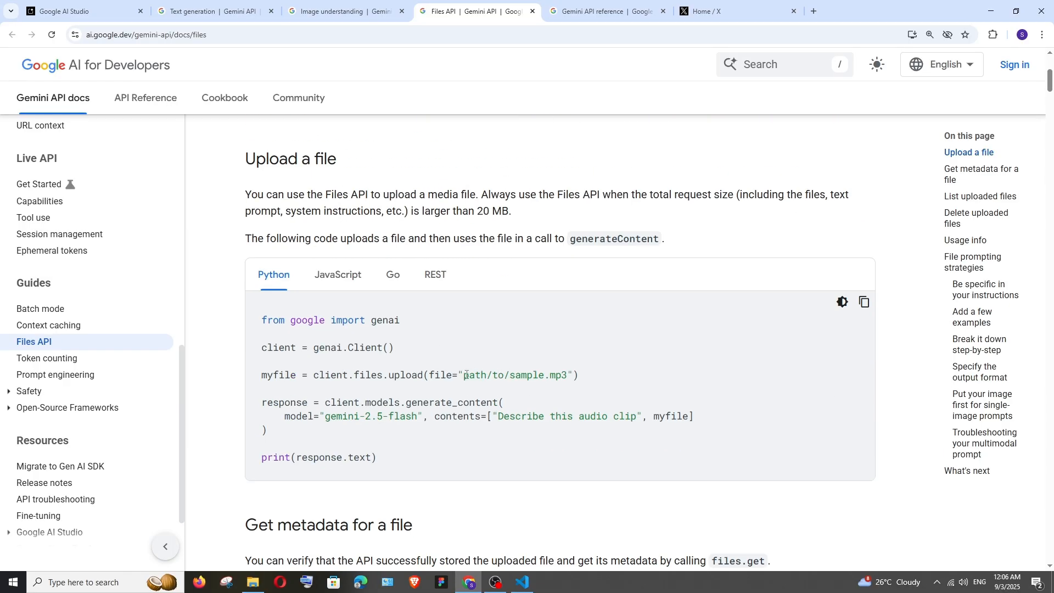
scroll(down, 3)
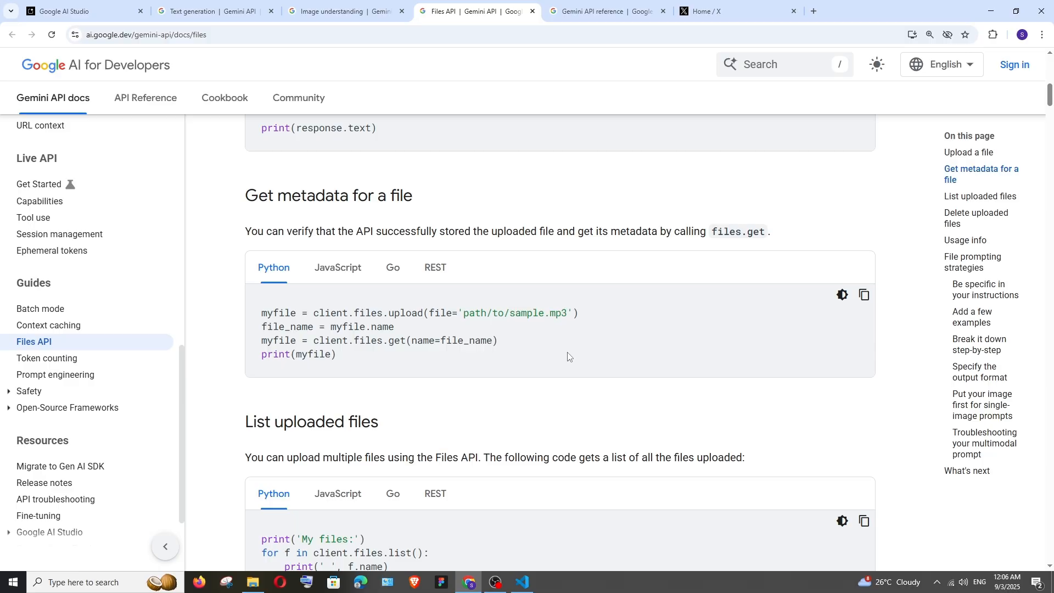
scroll(up, 3)
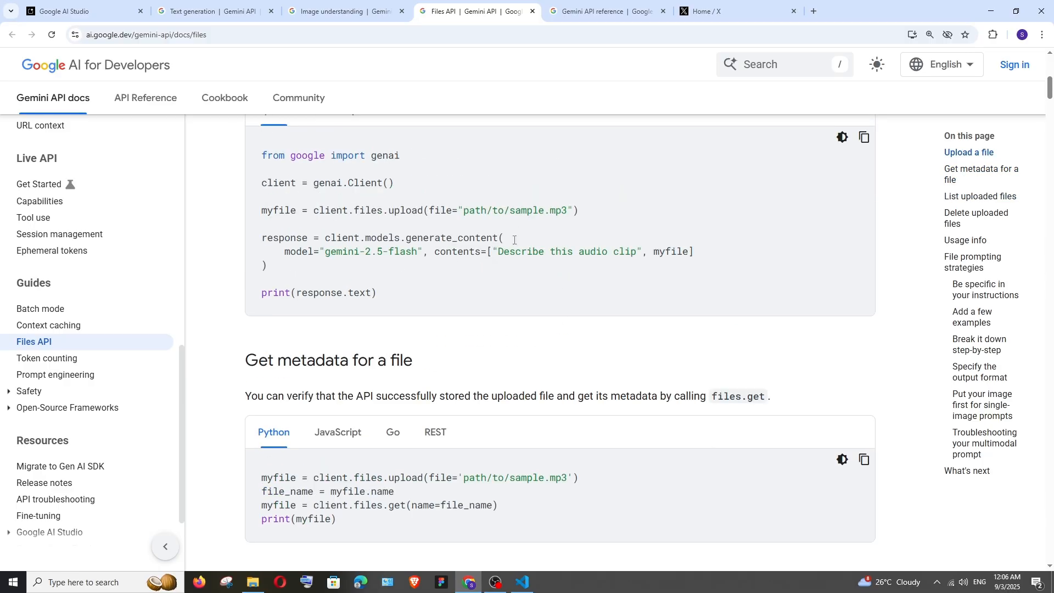
click(328, 11)
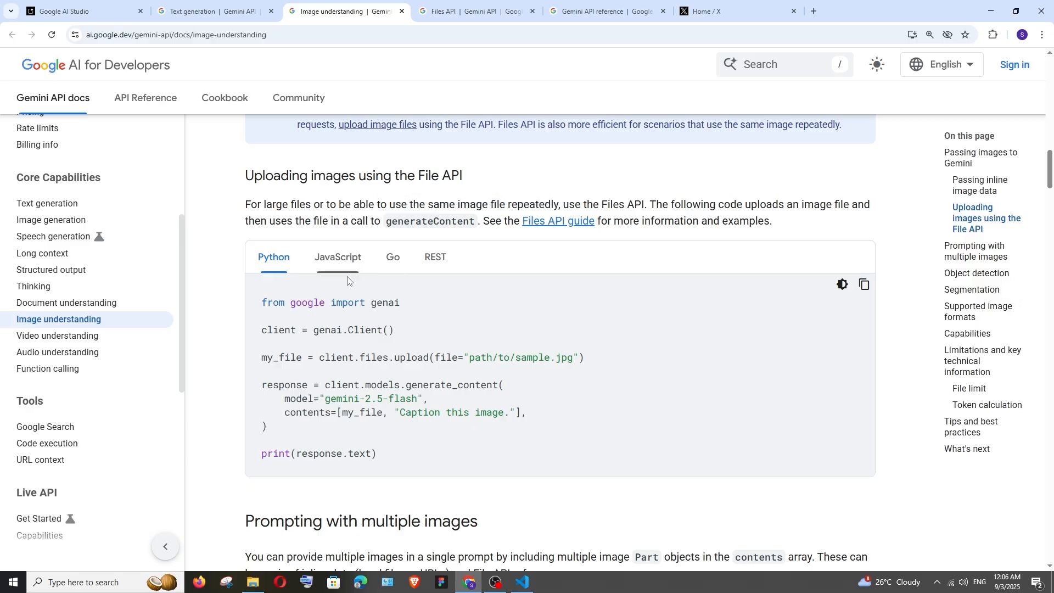
scroll(down, 3)
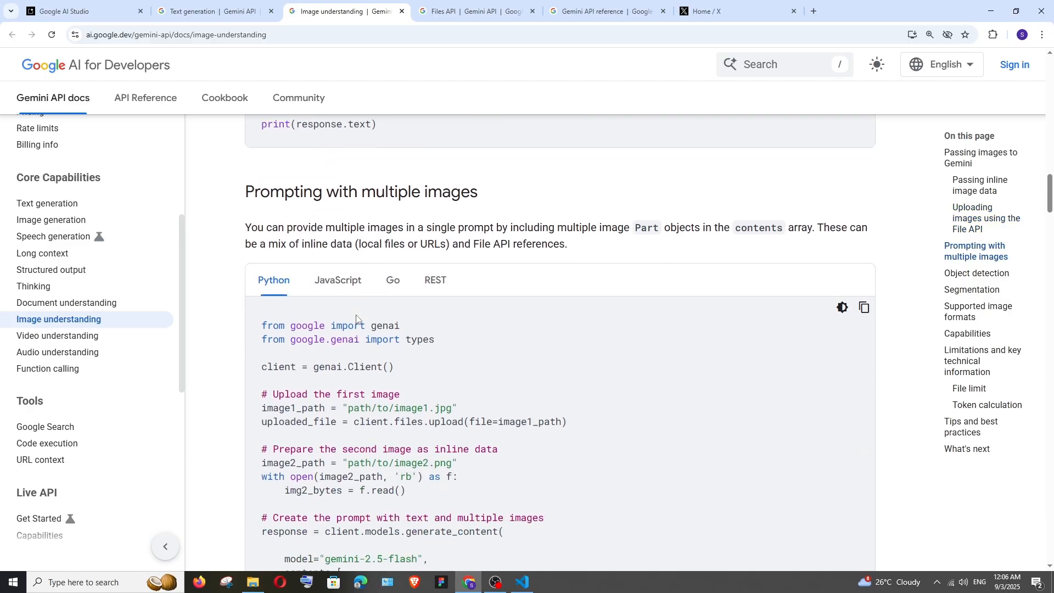
scroll(down, 3)
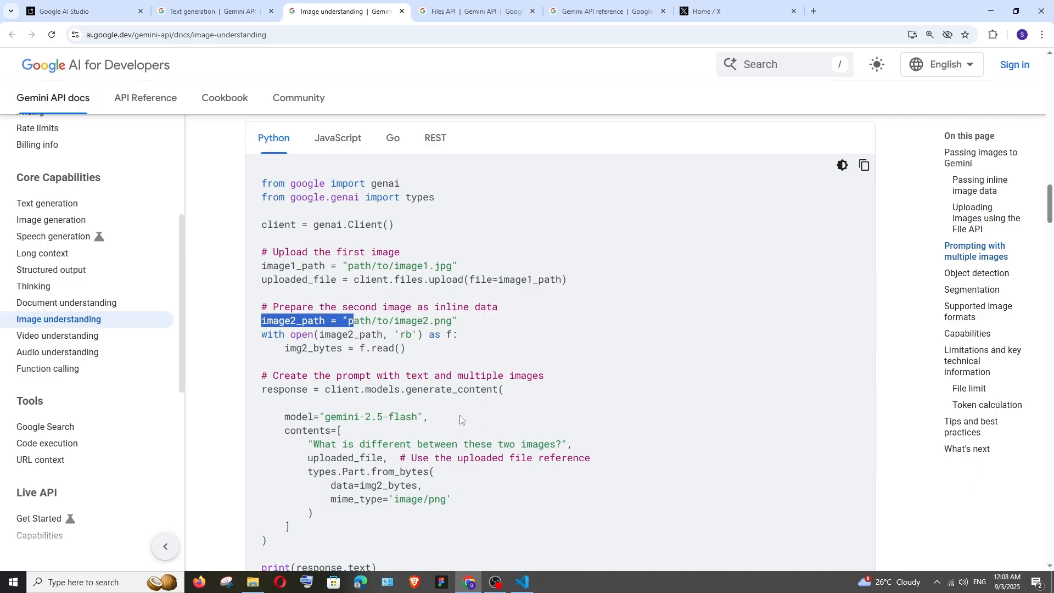
scroll(down, 3)
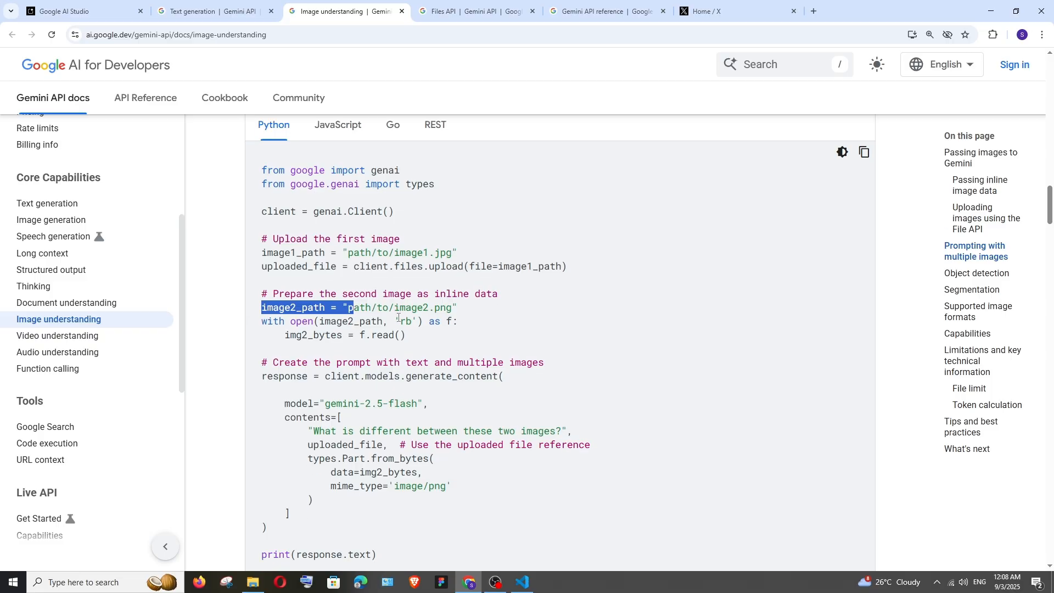
scroll(down, 3)
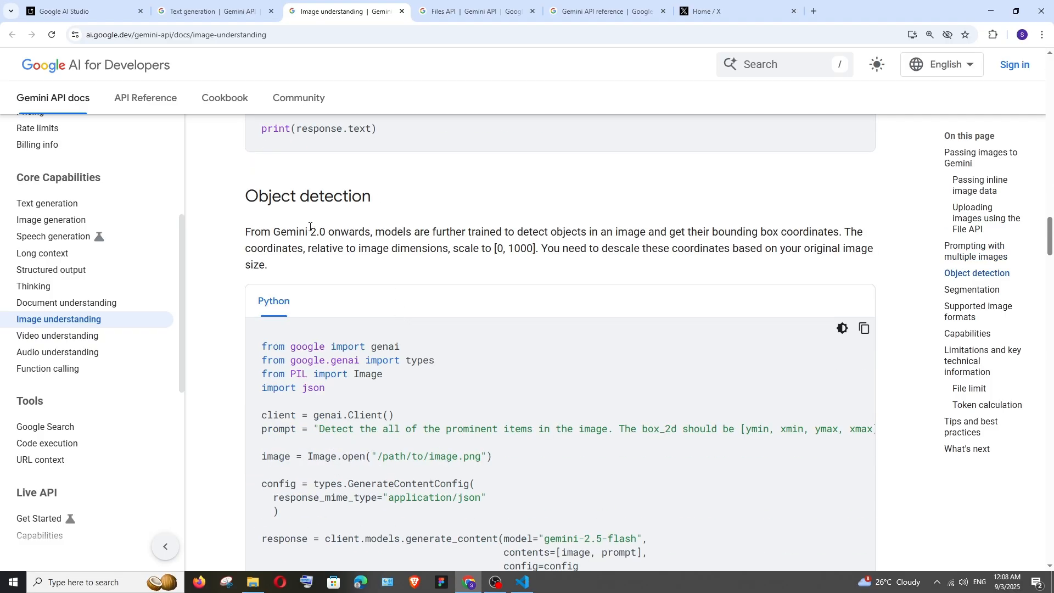
mouse_move(369, 270)
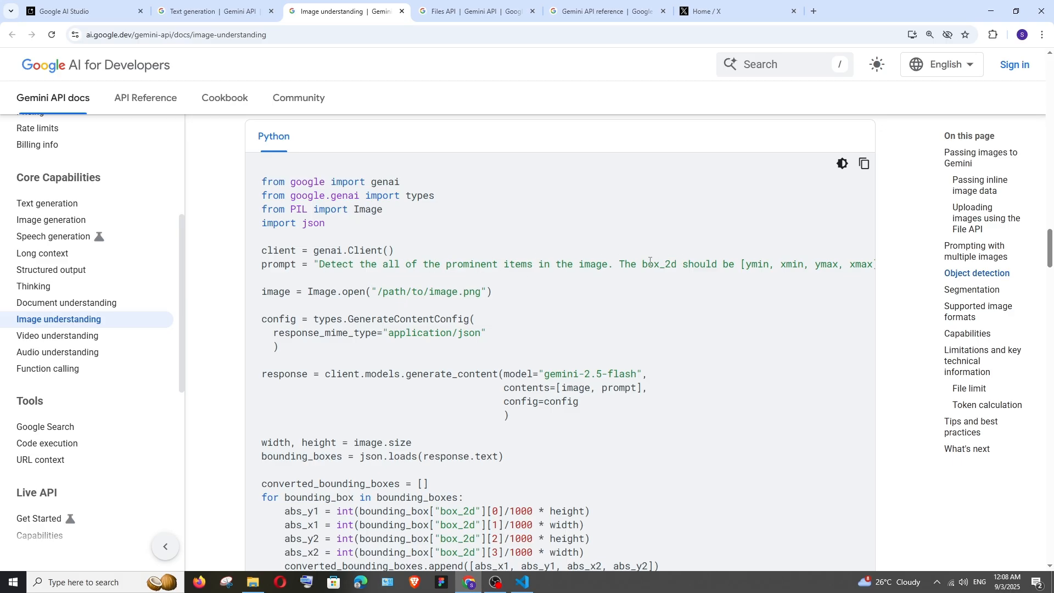
scroll(down, 3)
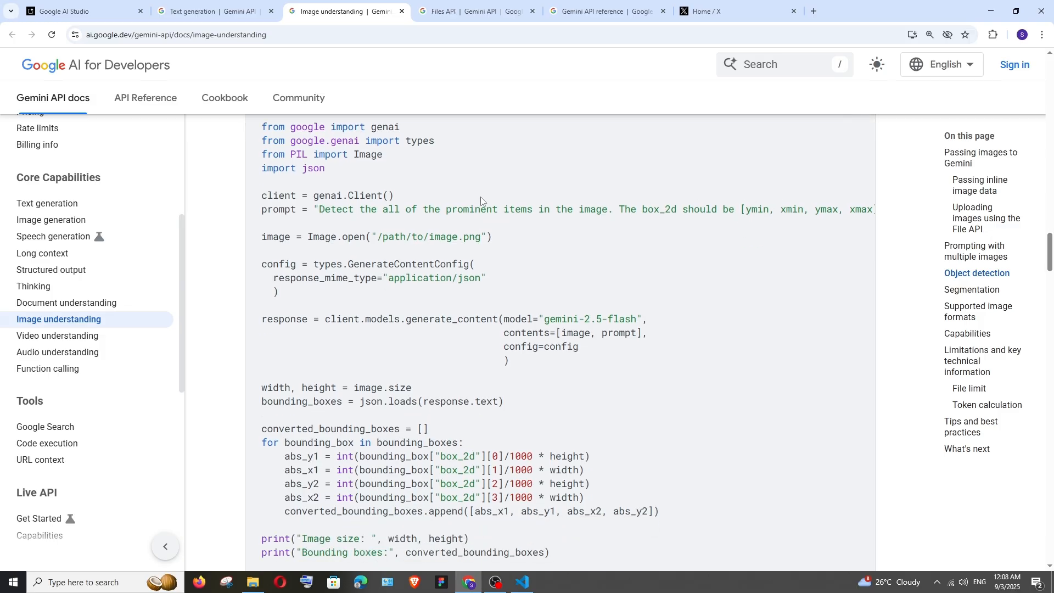
scroll(down, 3)
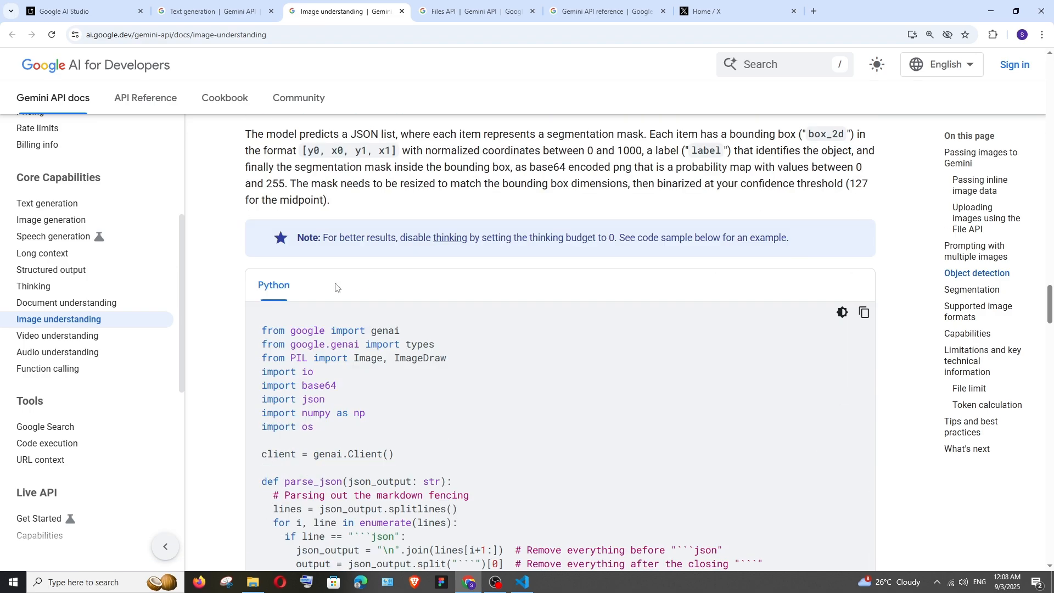
scroll(down, 3)
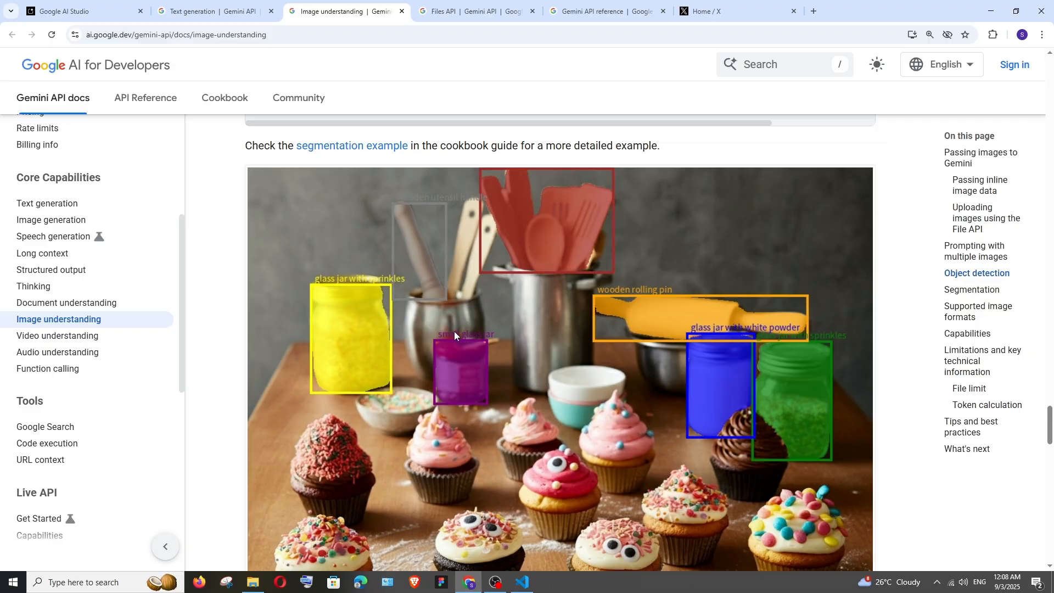
scroll(down, 3)
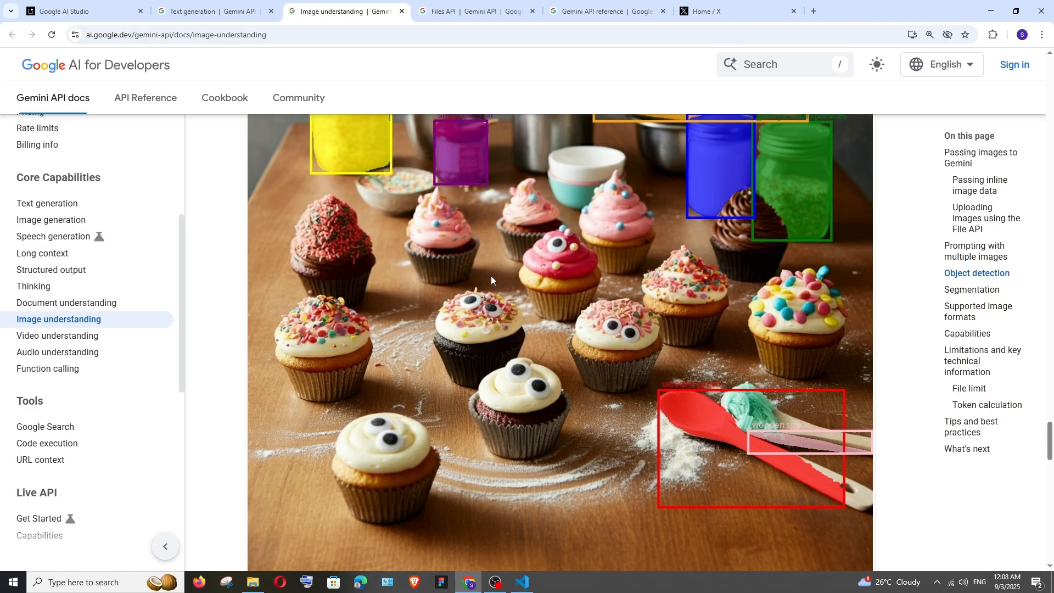
scroll(down, 3)
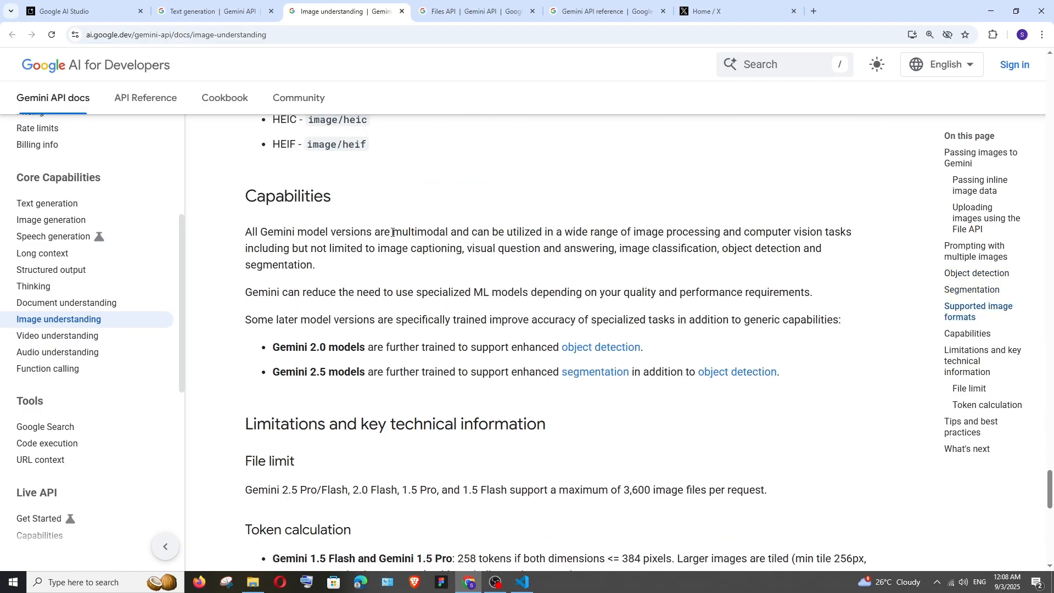